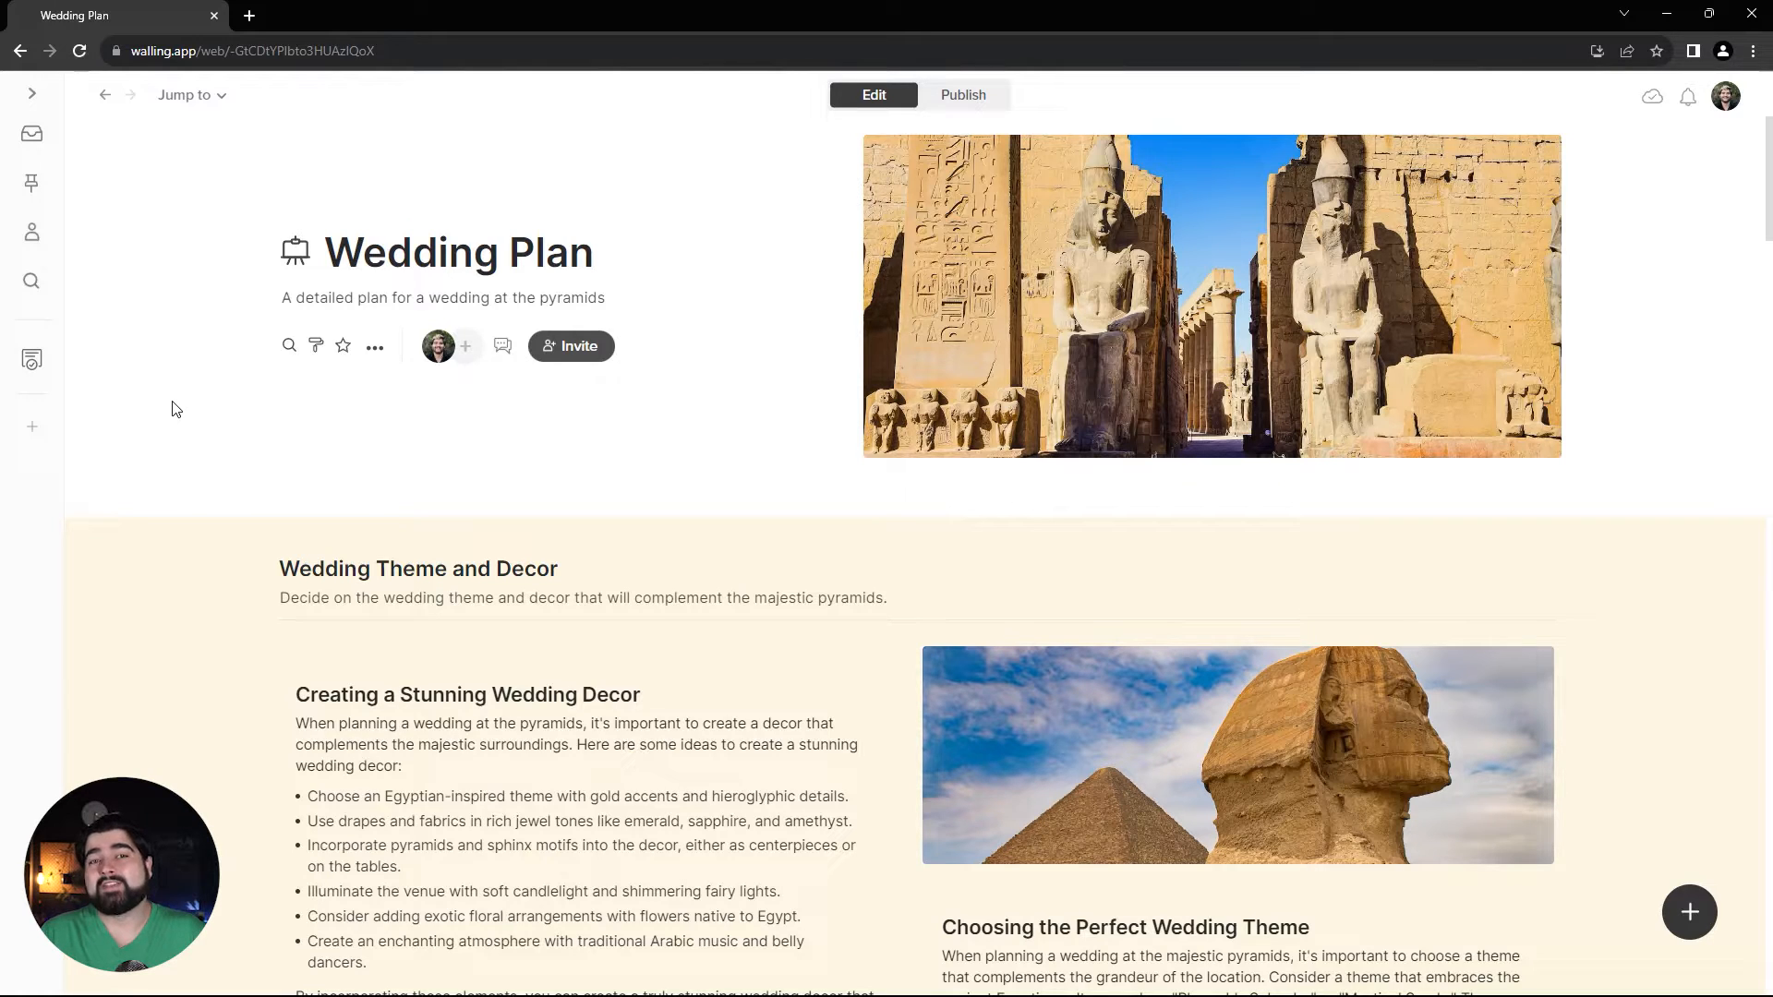
Step: Below the guest list, add an AI section prompted 'Create a moodboard for a wedding where the theme is a sphinx'
scroll(down, 3)
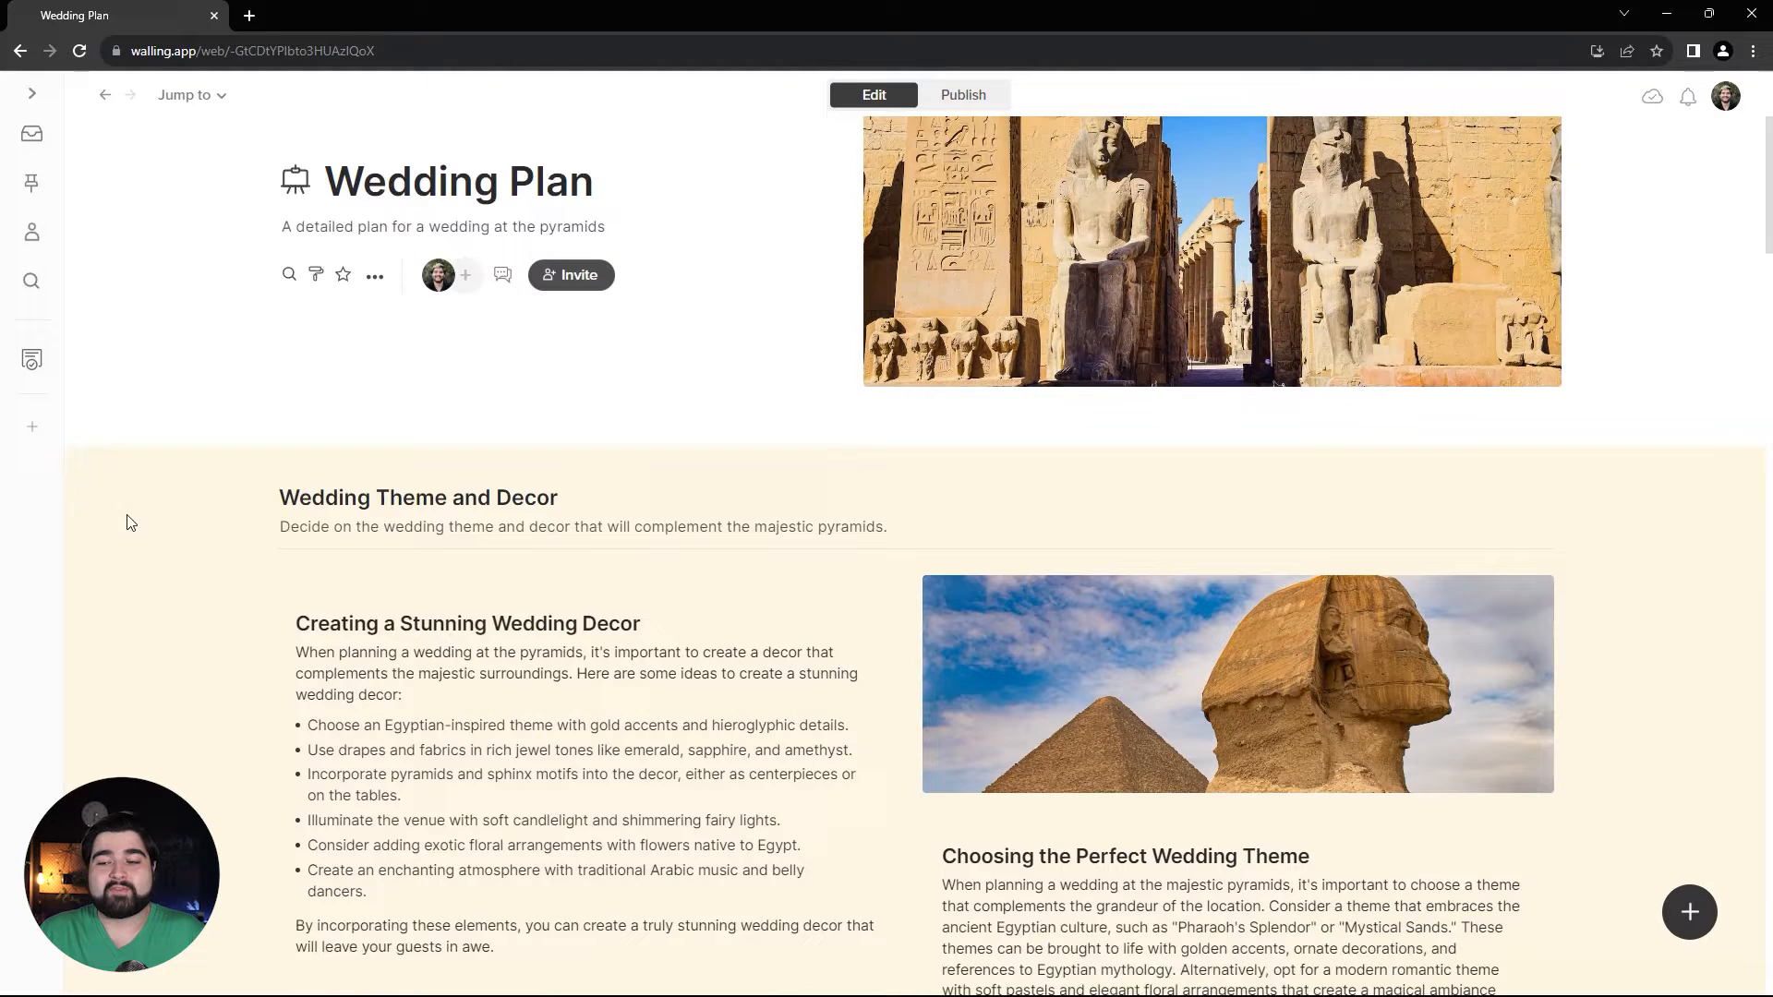
scroll(down, 3)
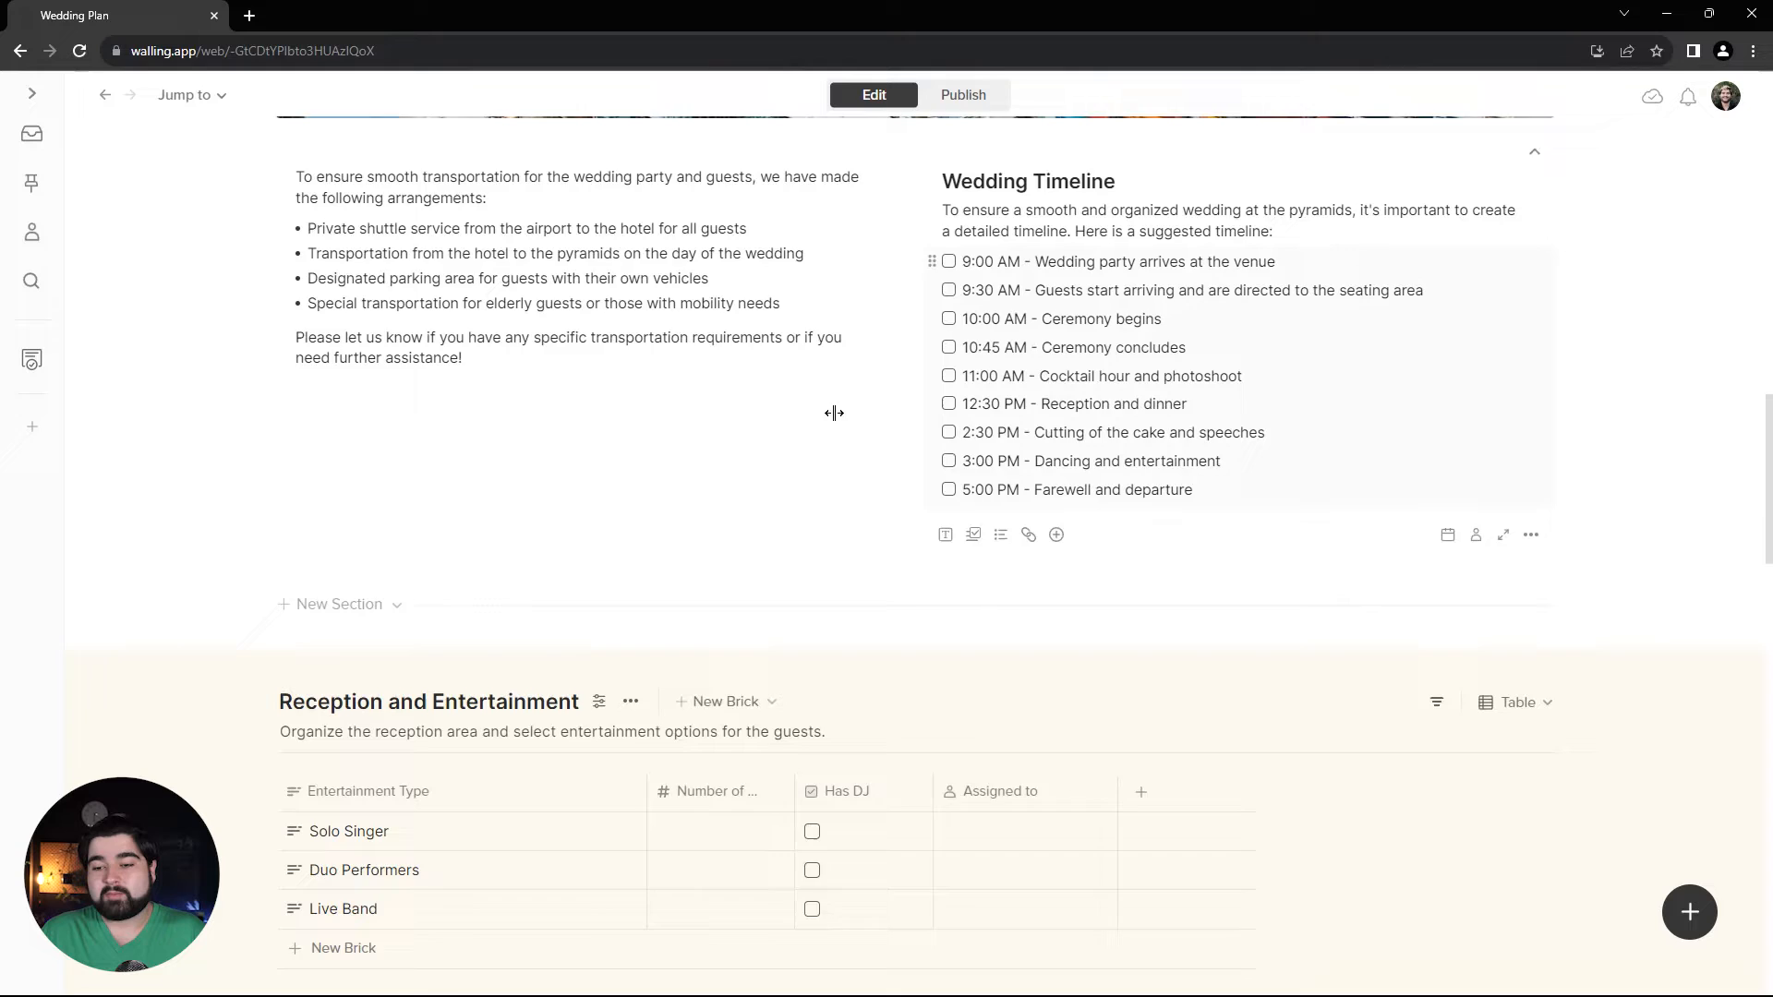
scroll(down, 3)
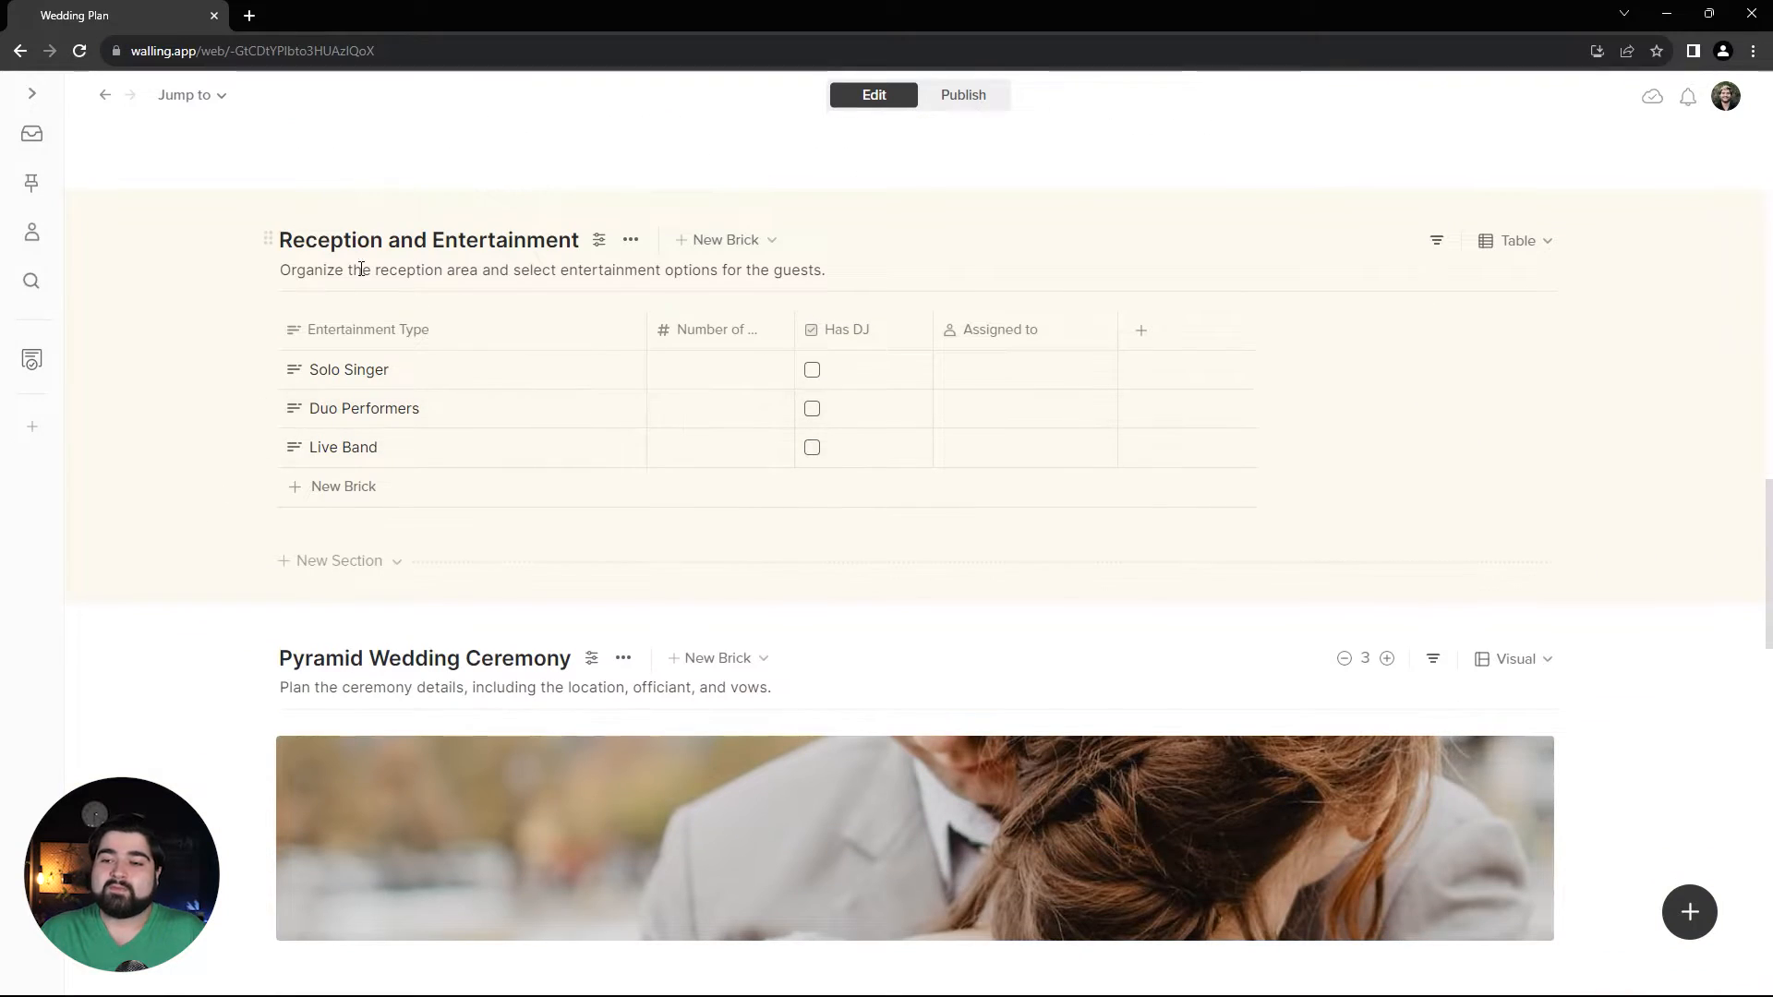
scroll(down, 3)
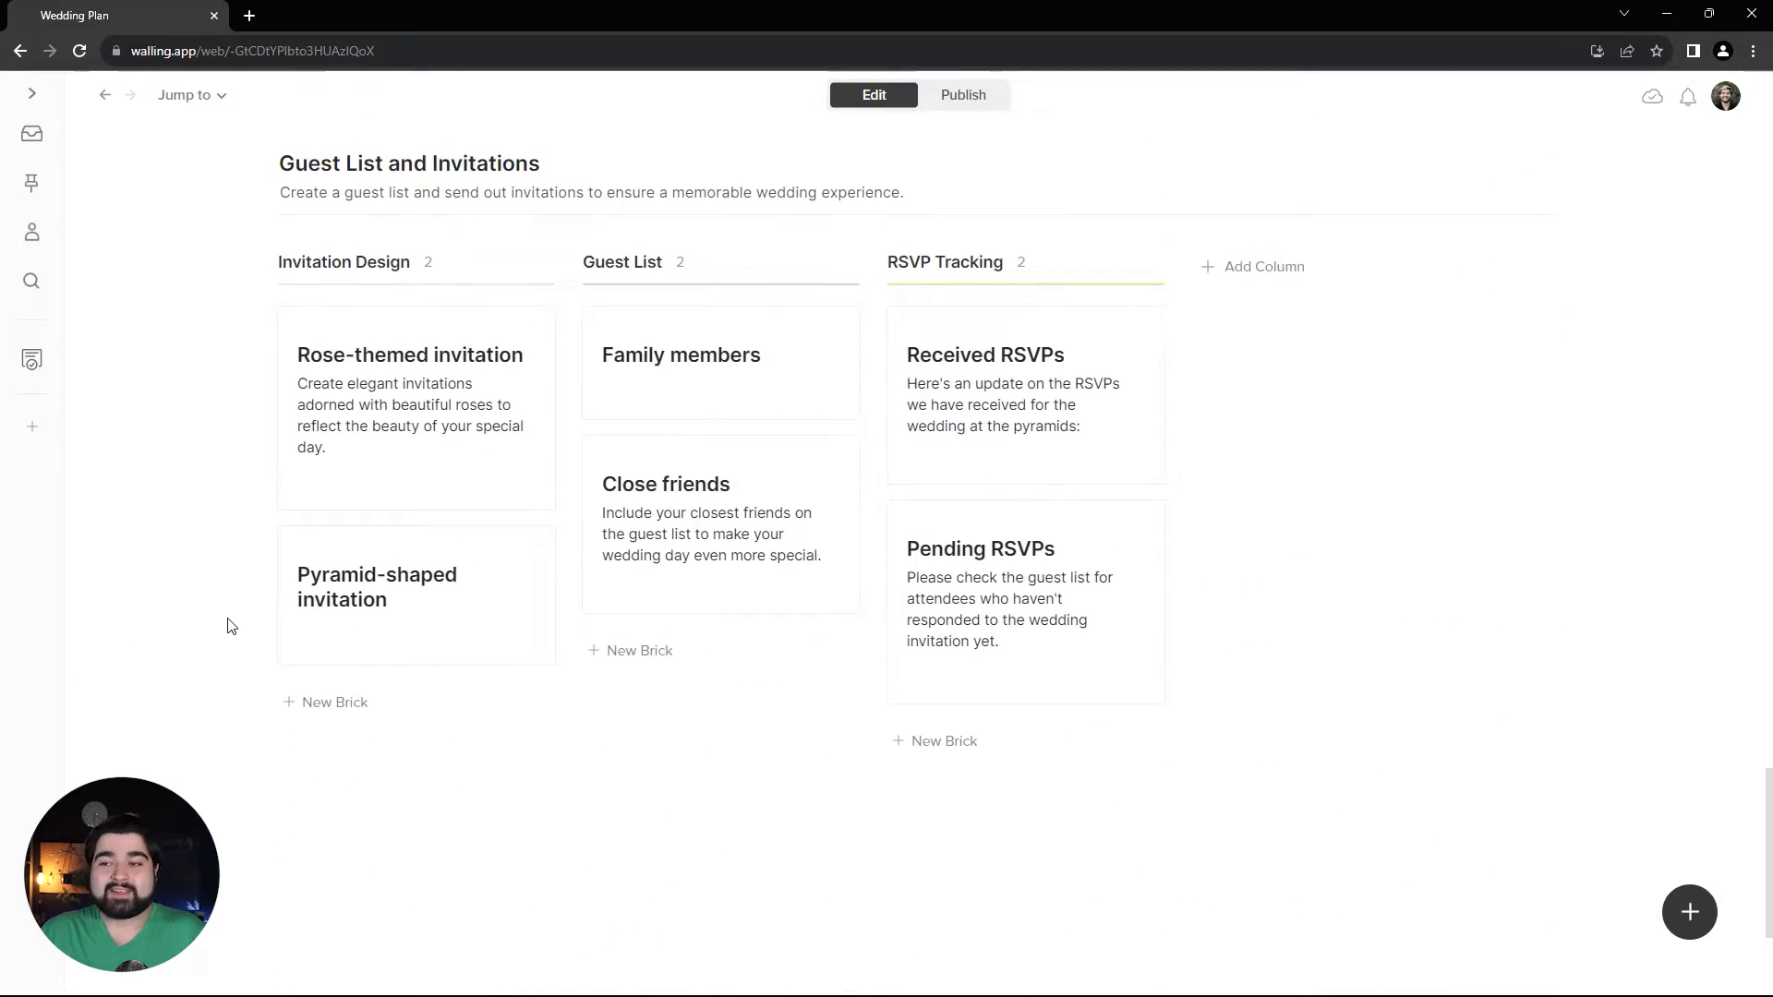
scroll(down, 3)
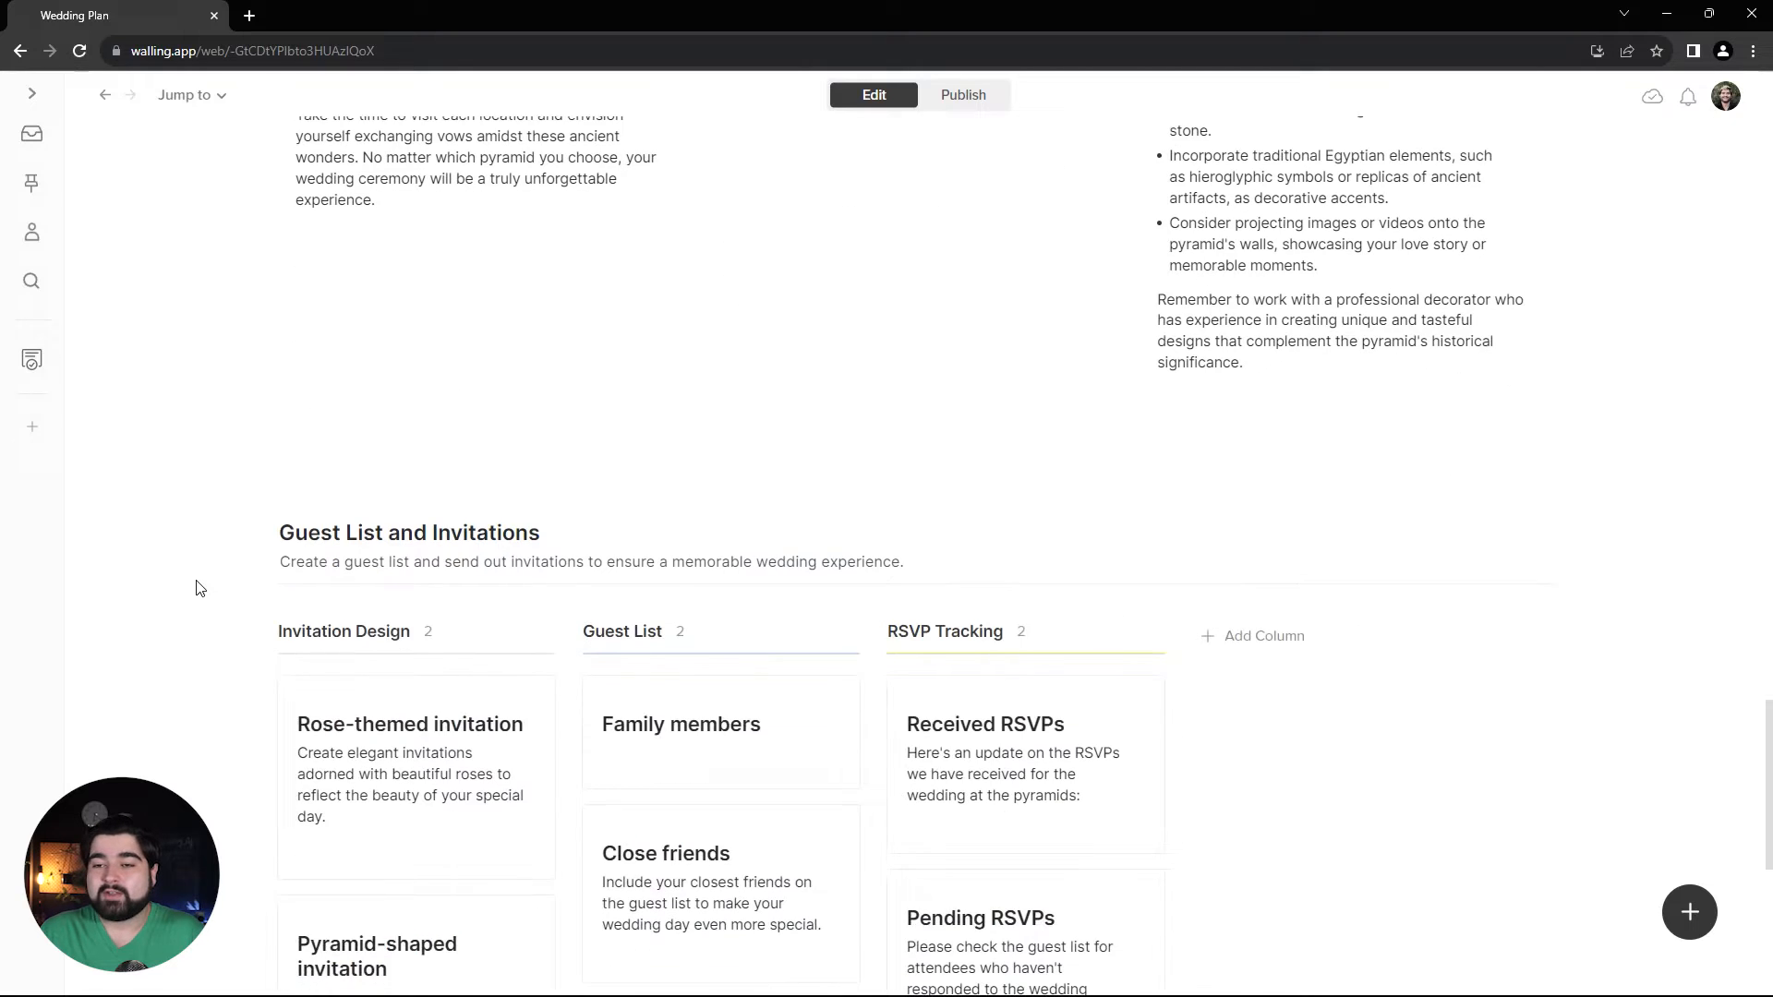
scroll(down, 3)
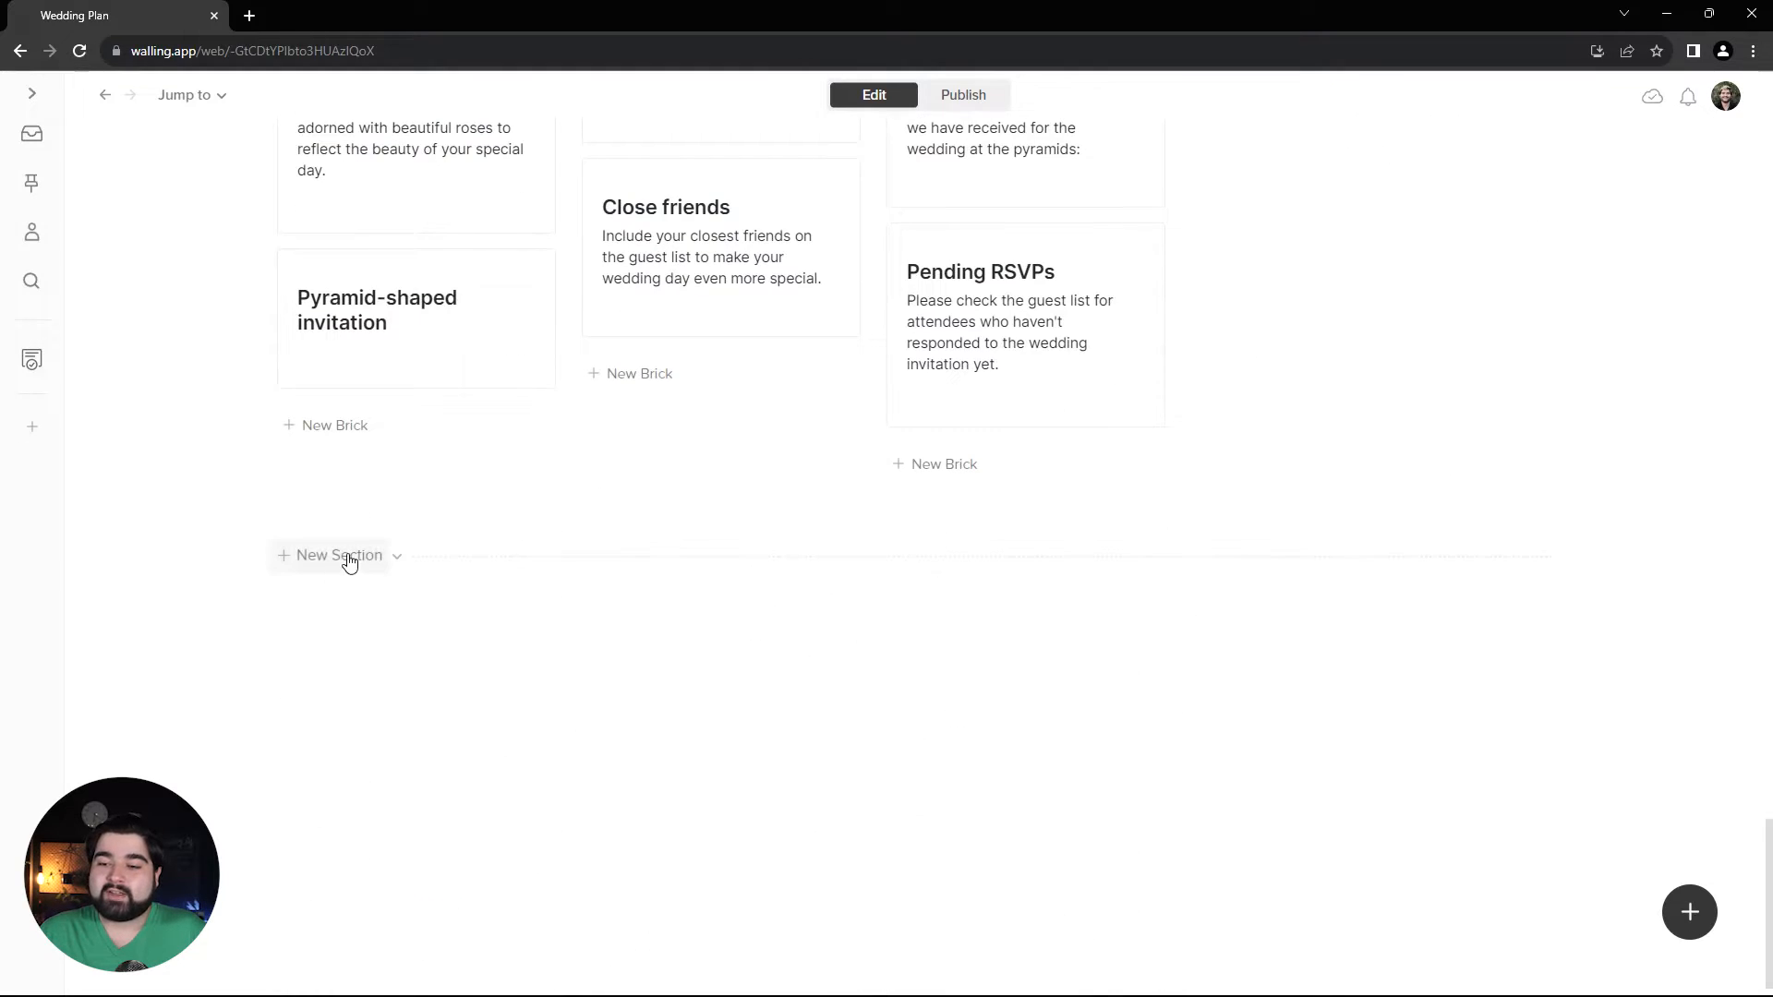
click(337, 555)
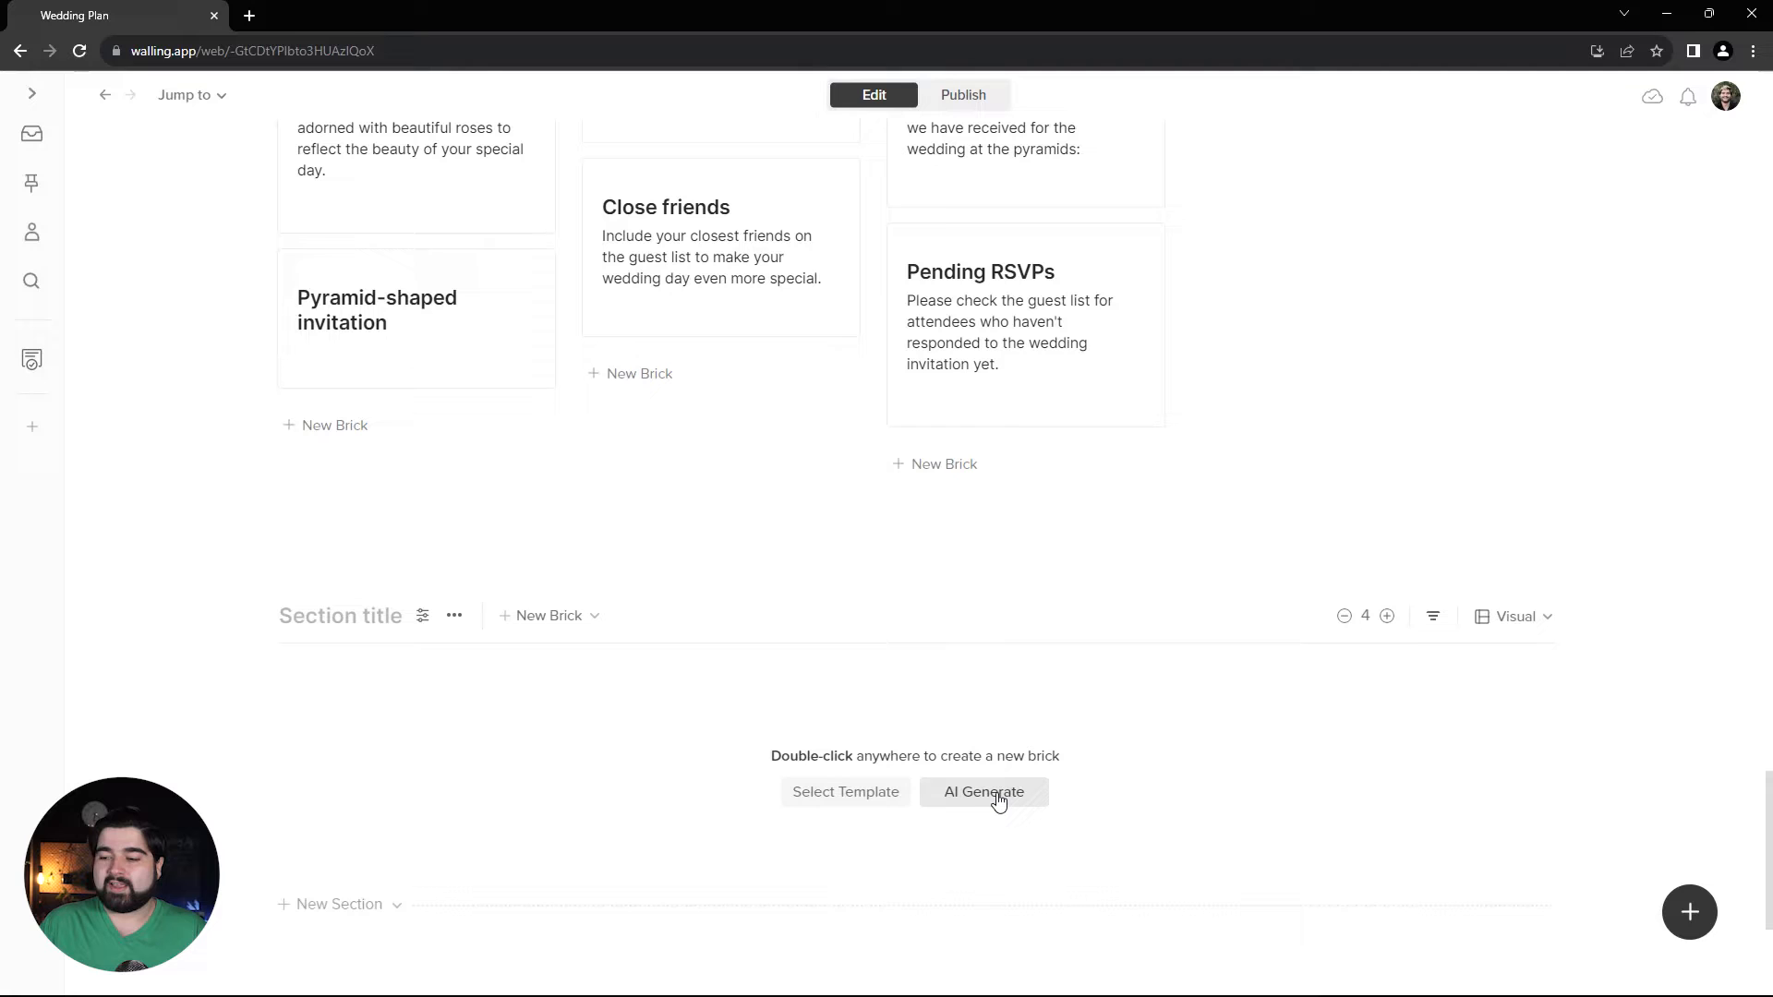
click(982, 792)
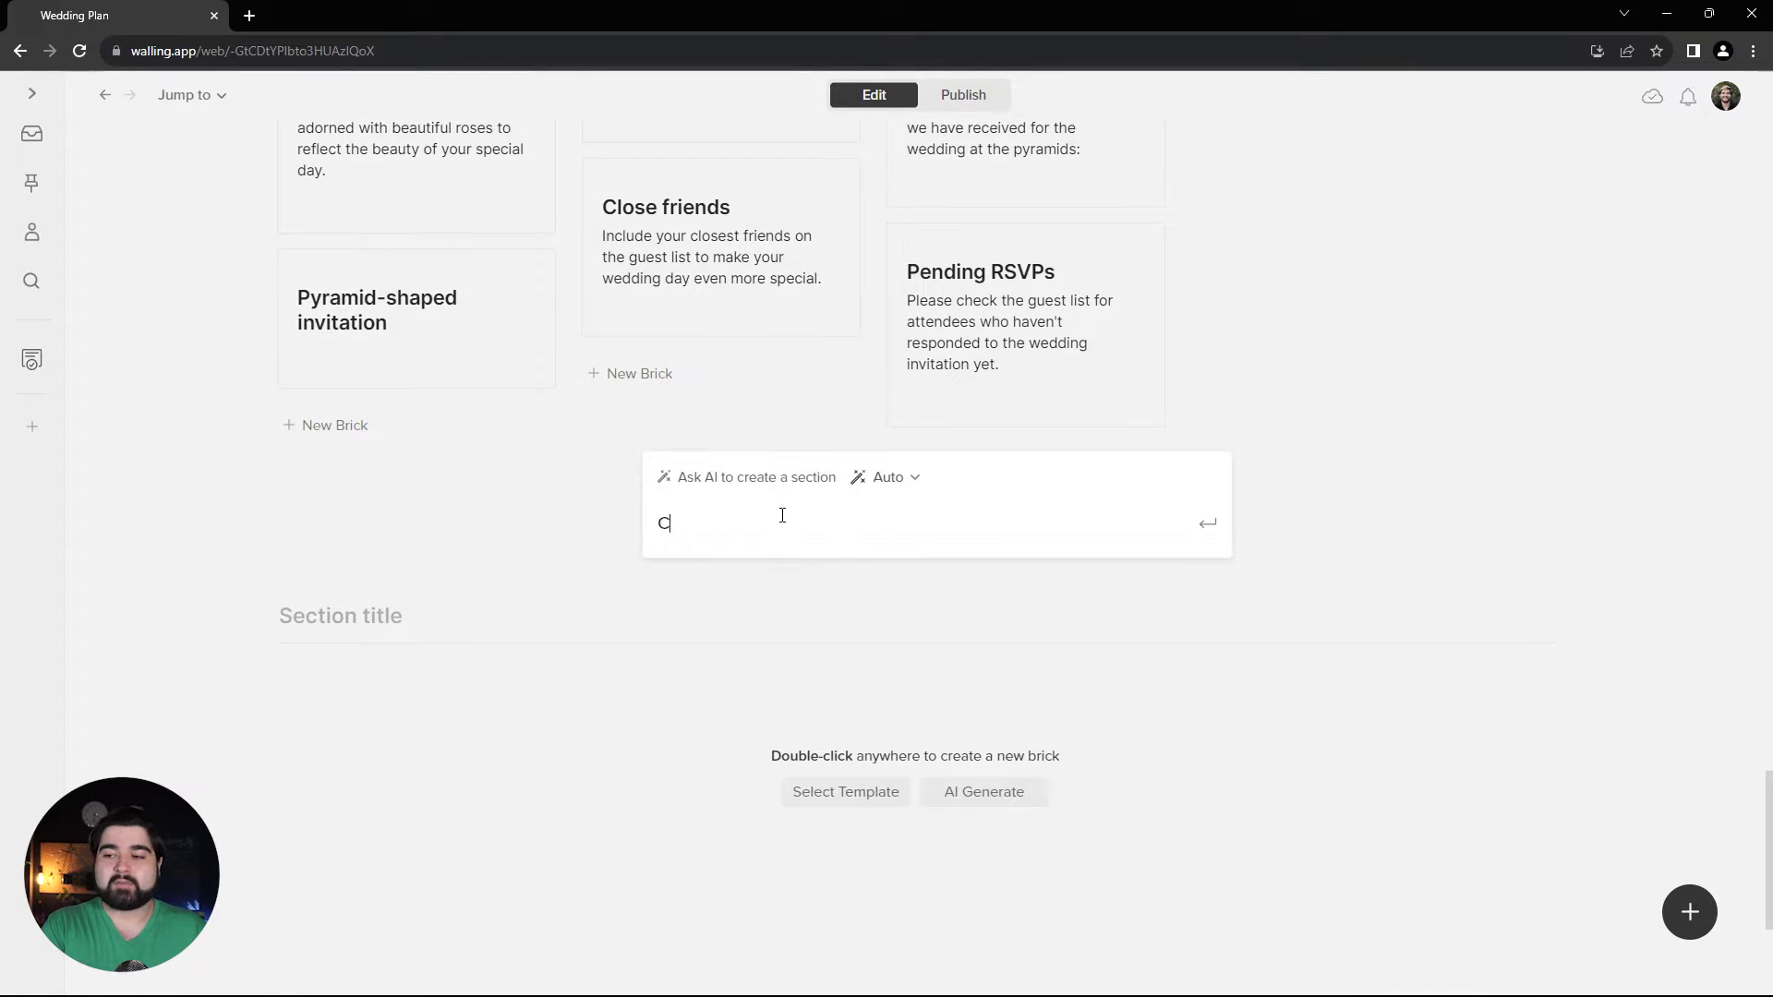
text(reate a moodboard for a wedding)
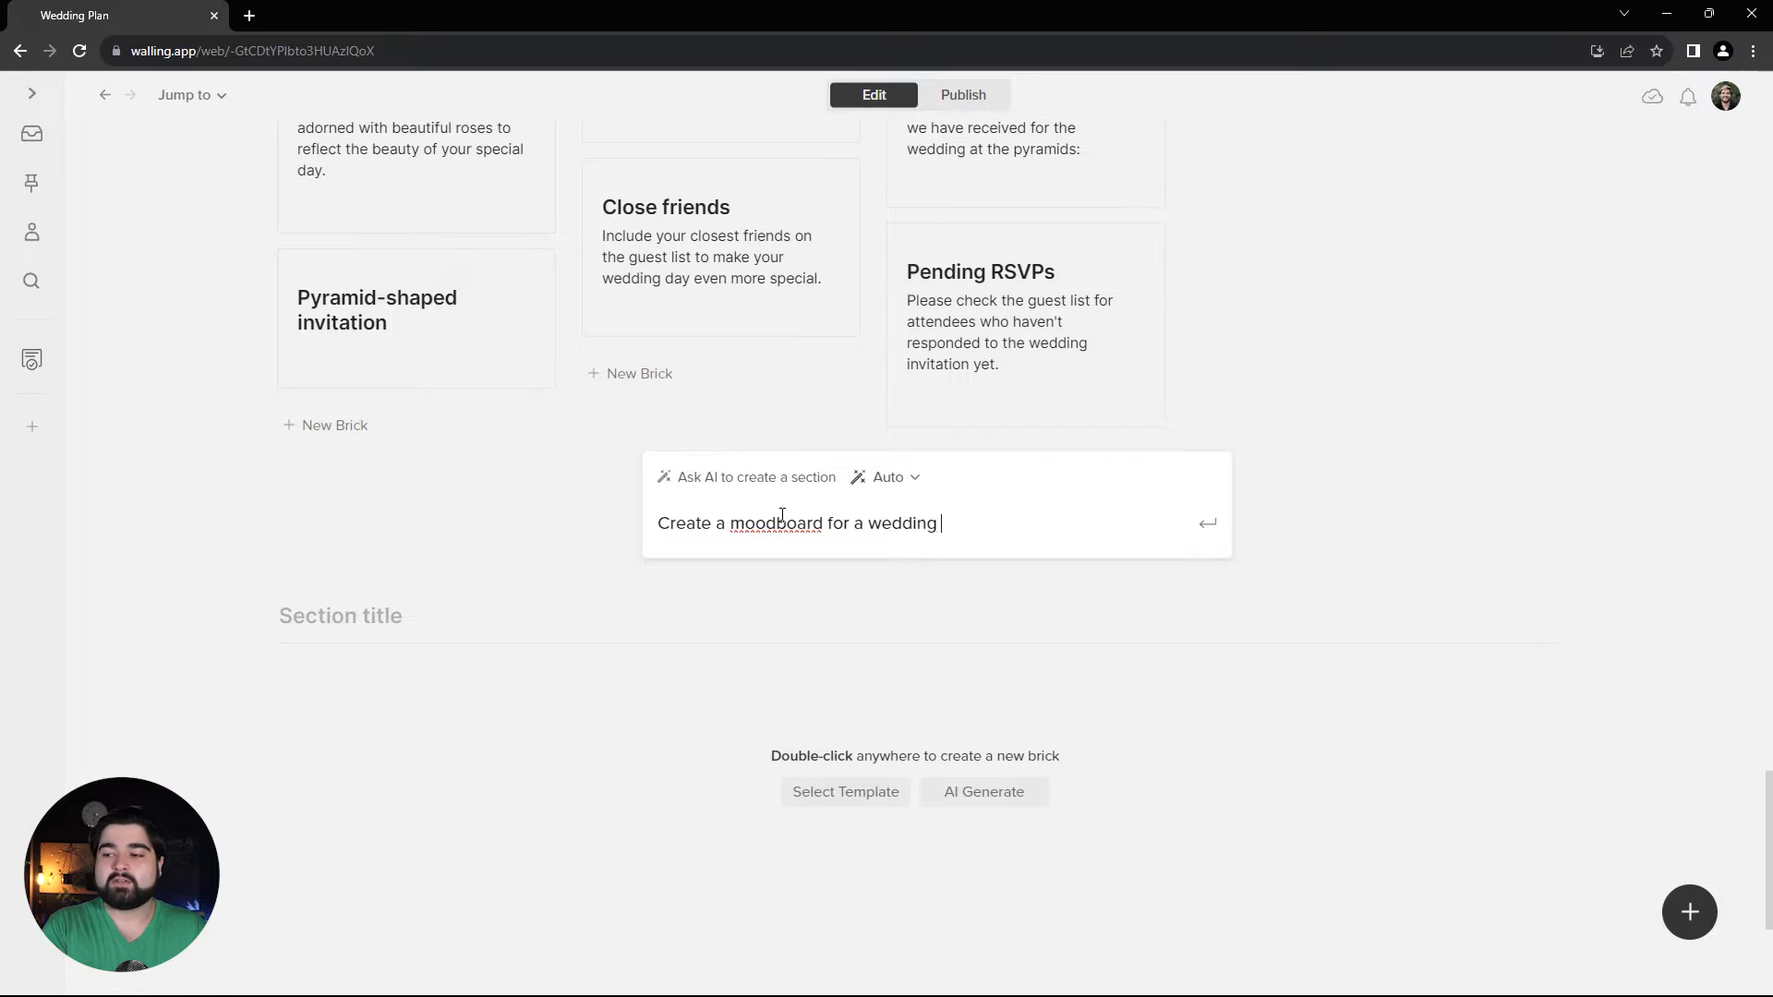
text(where the theme is a s)
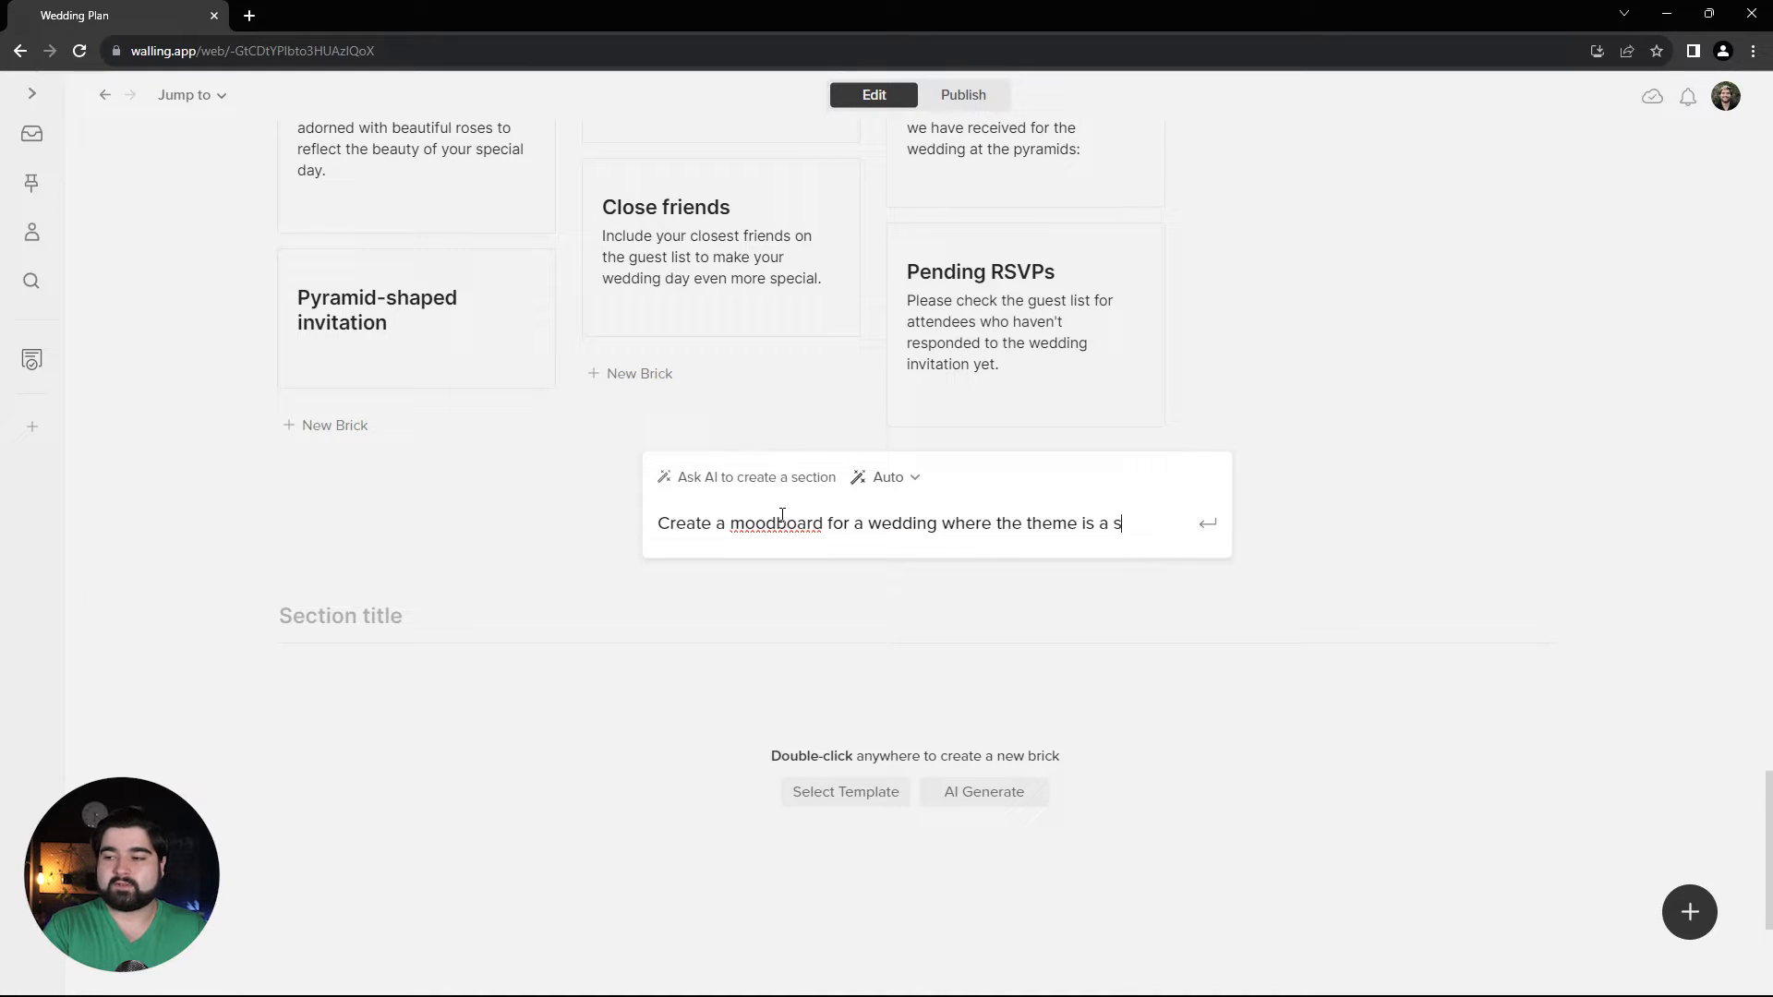
key(Enter)
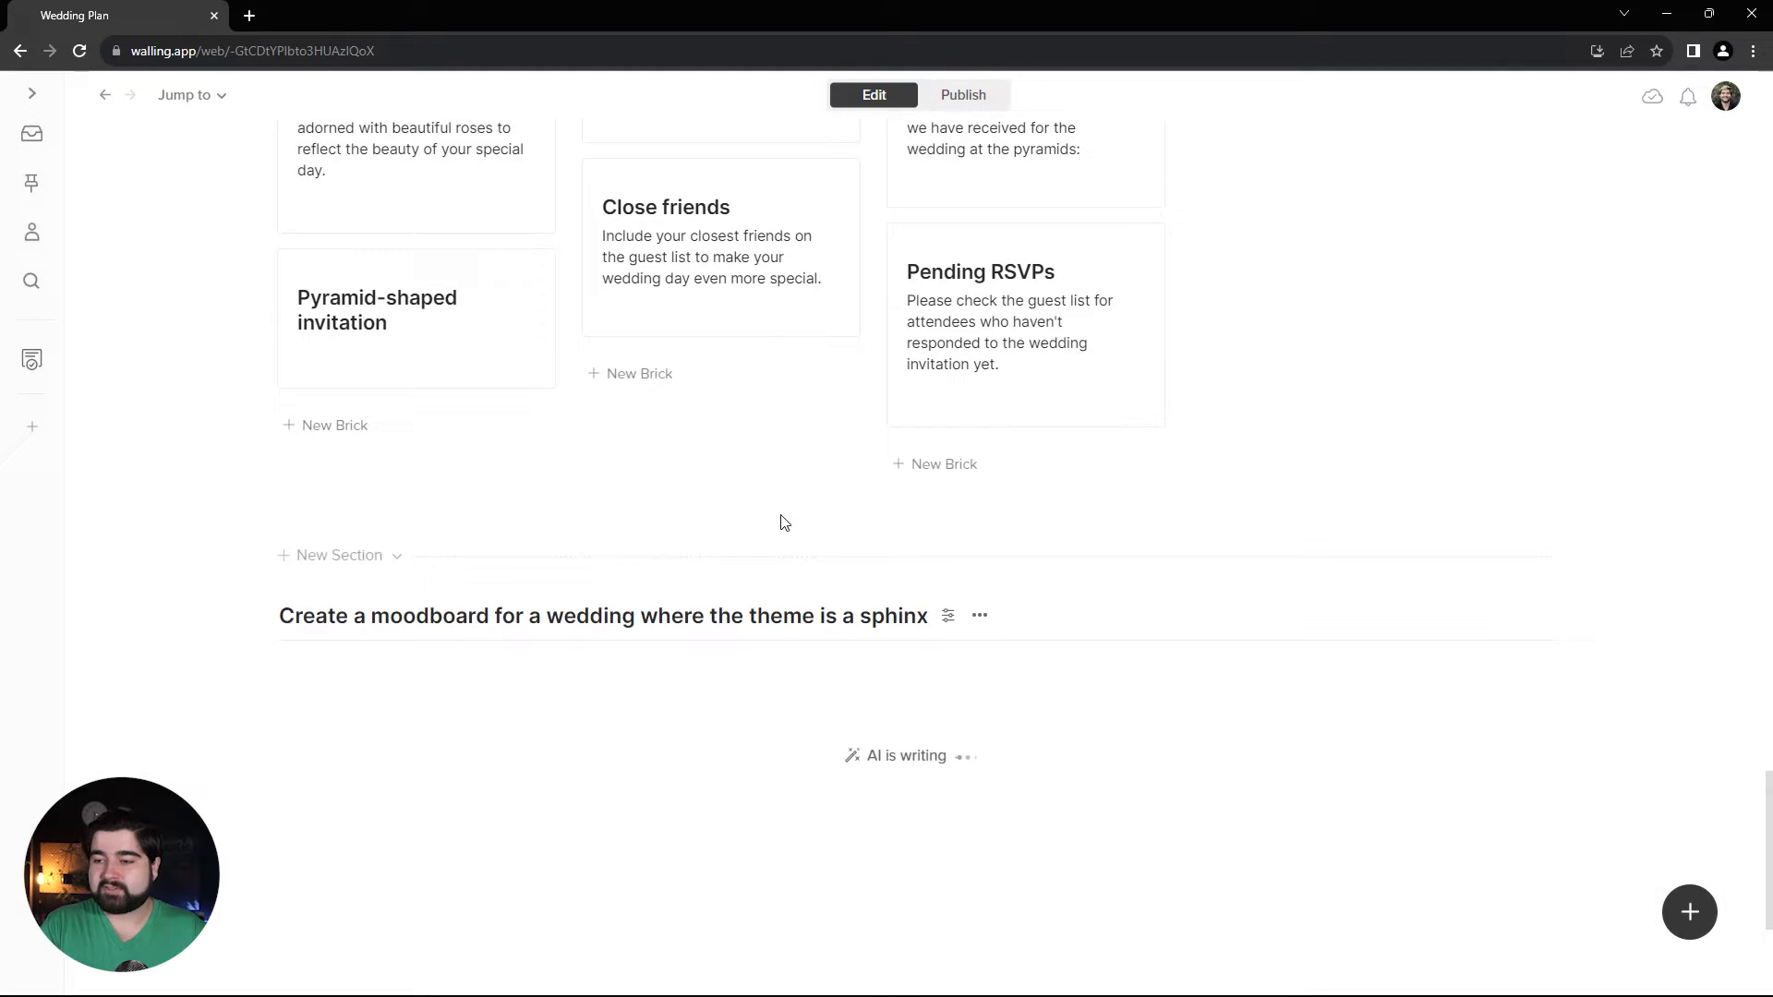
Step: Scroll down to view the generated moodboard's image grid
scroll(down, 3)
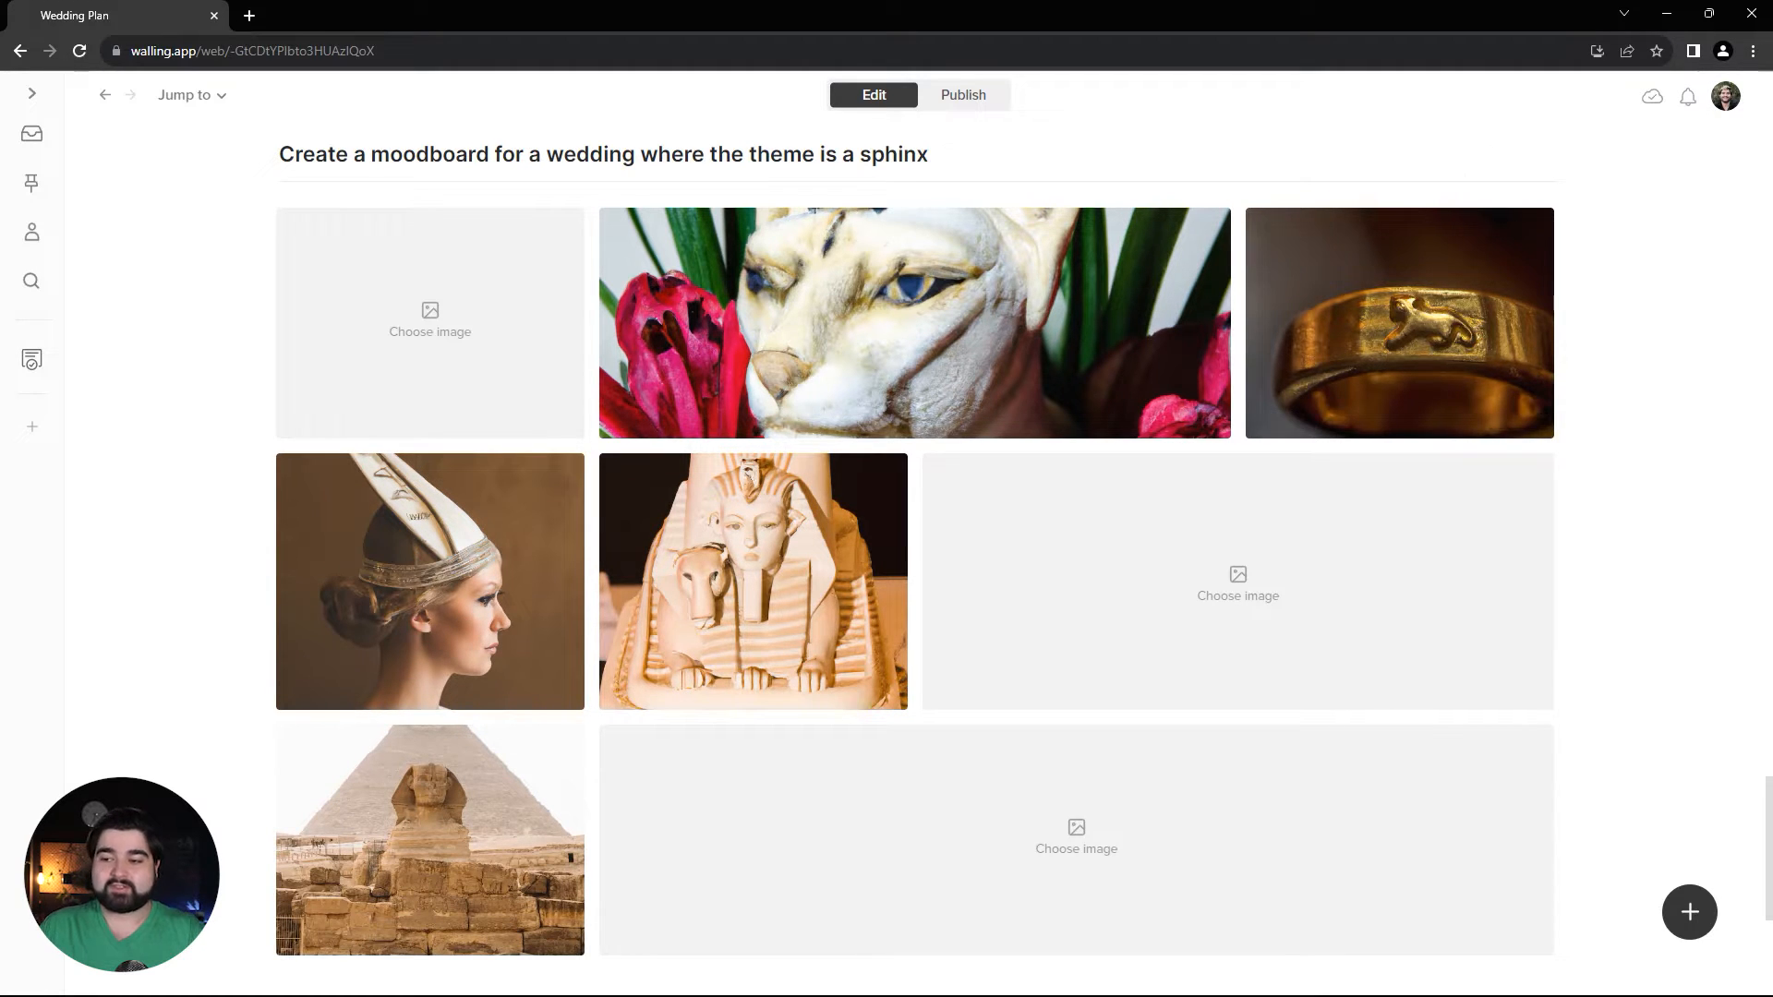
mouse_move(1612, 399)
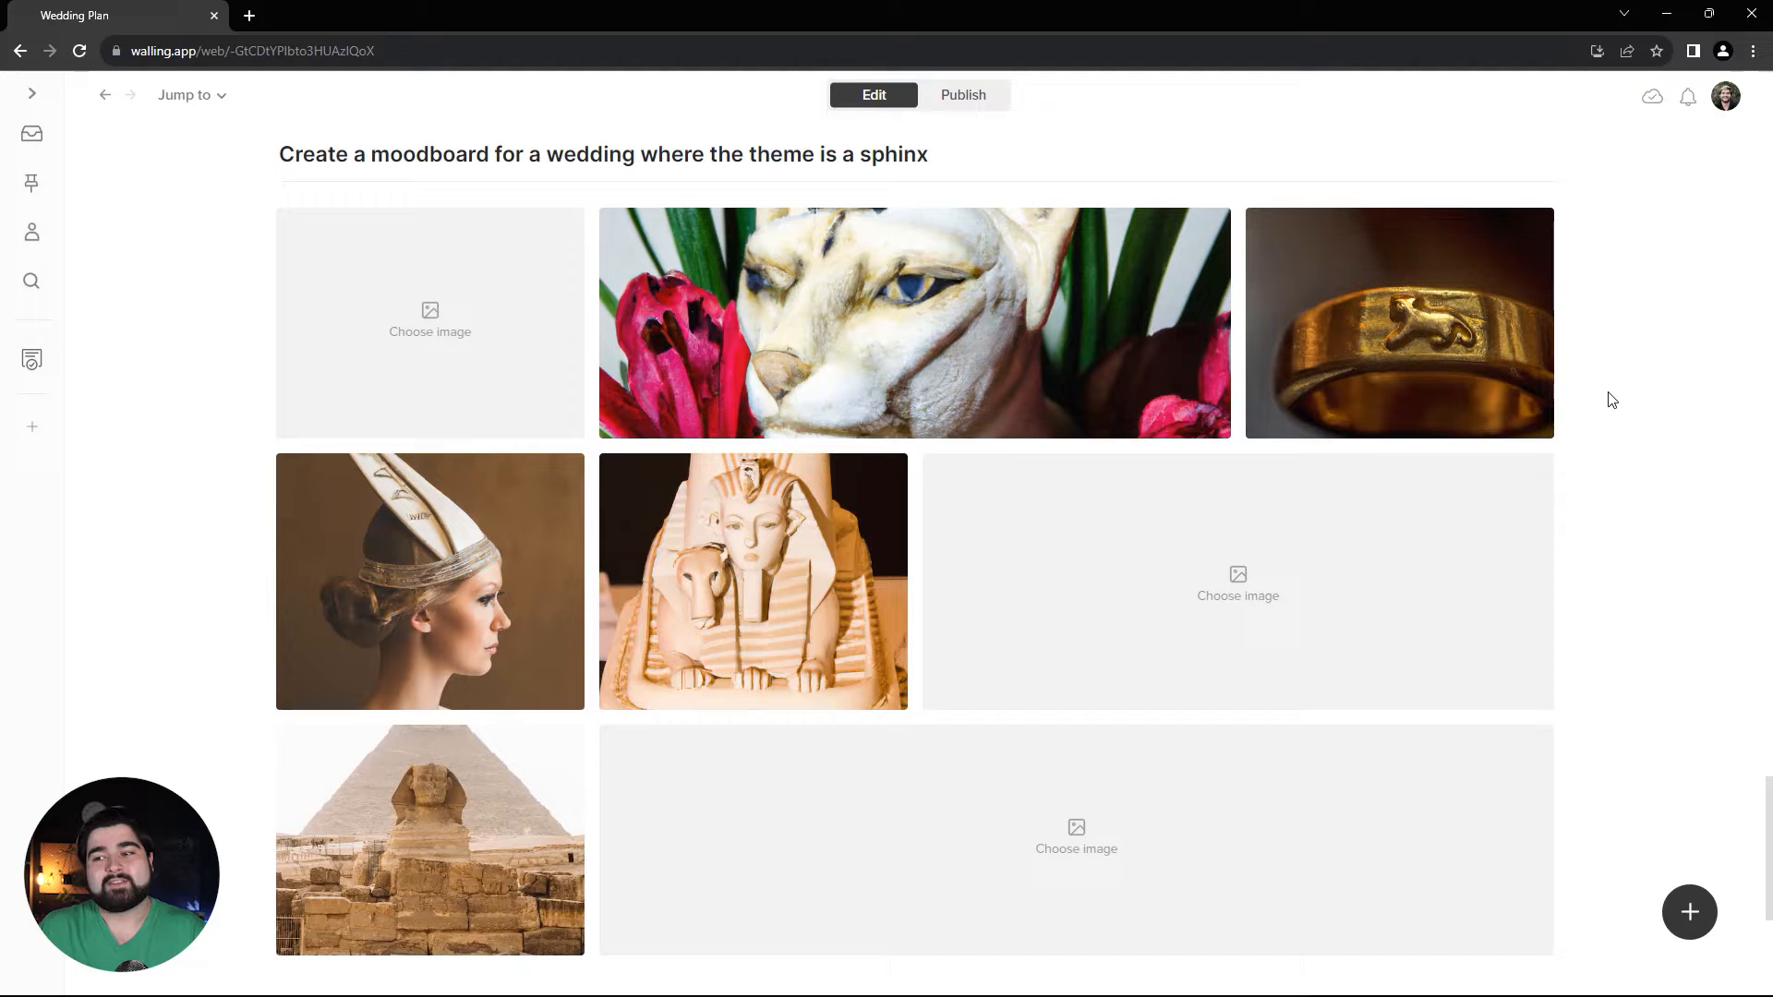
mouse_move(1634, 530)
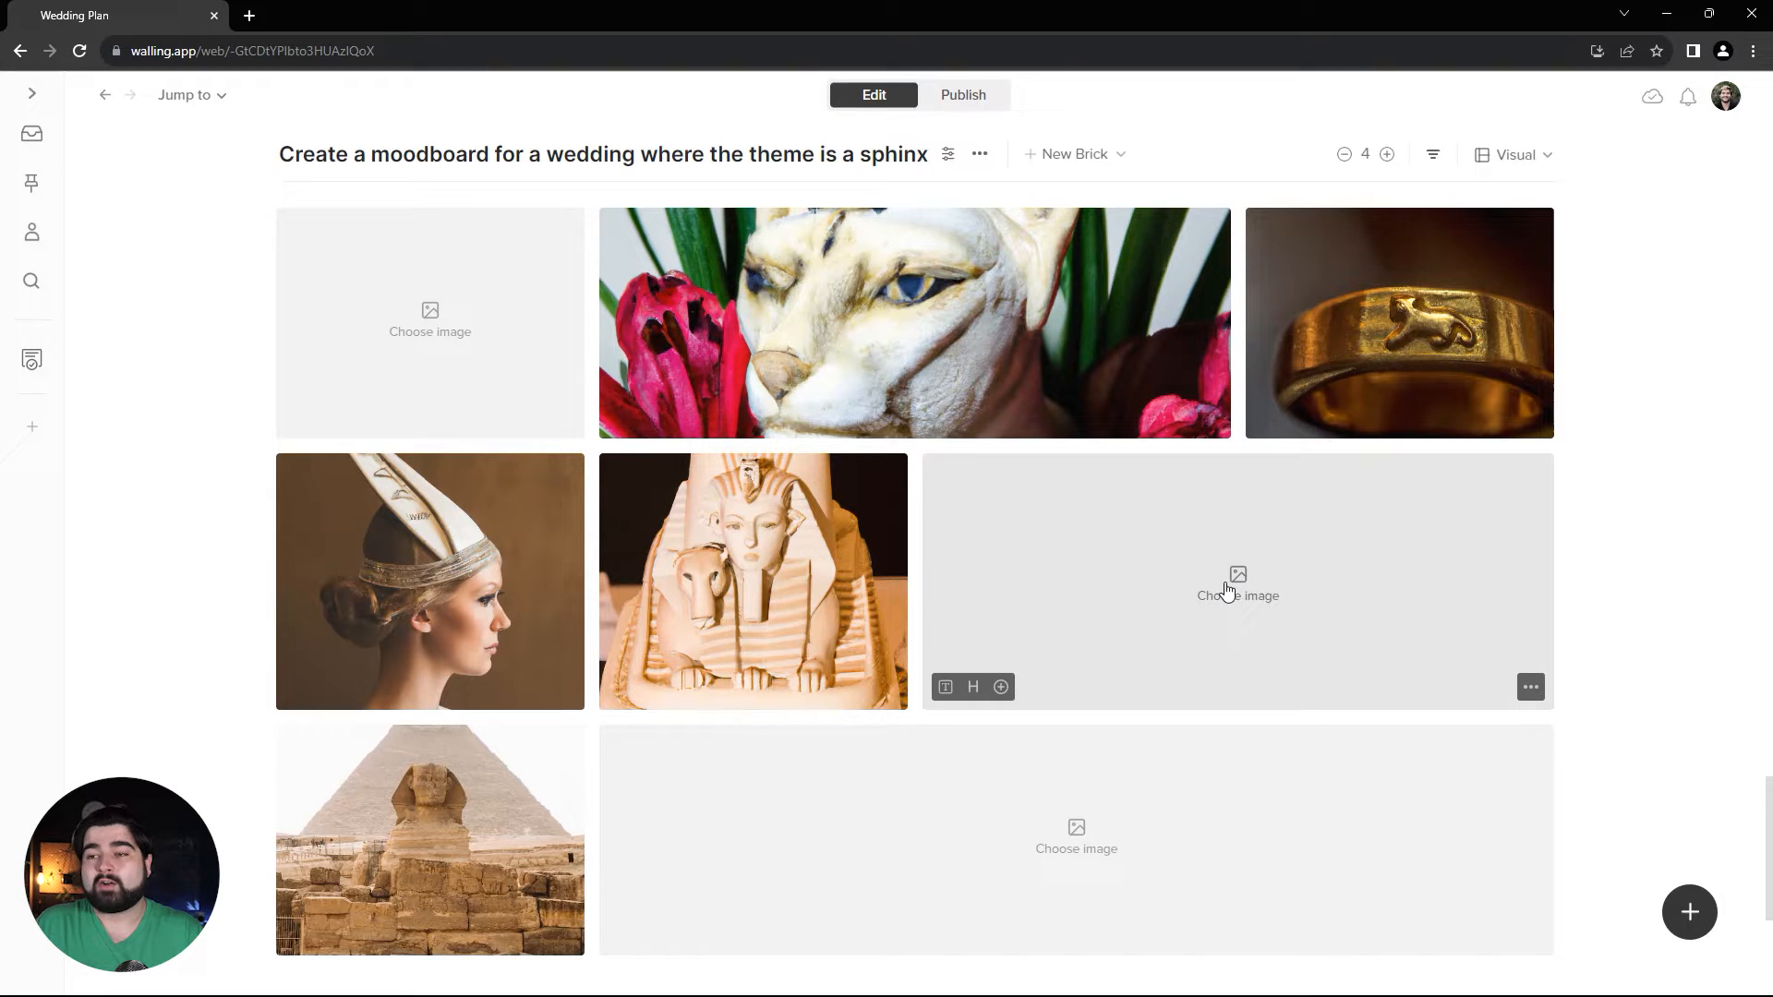
Step: Fill the empty tile beside the statue with an AI-generated wedding lounge by the Sphinx
click(1237, 596)
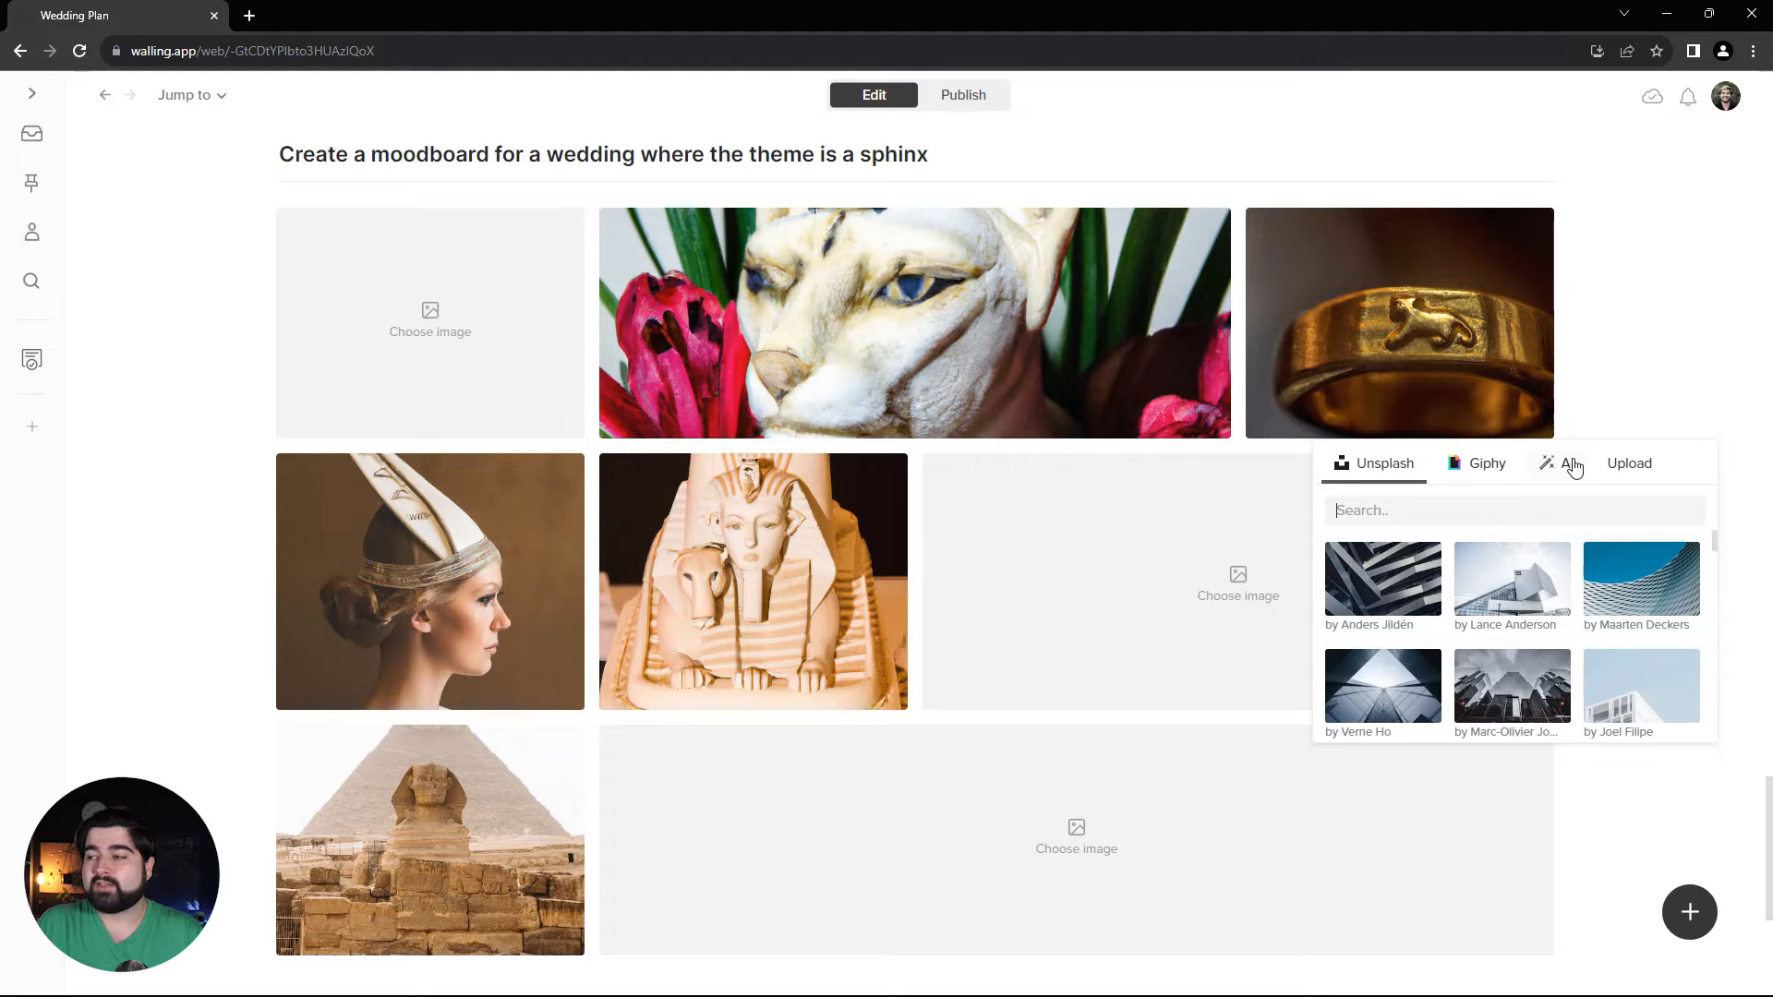
click(1570, 462)
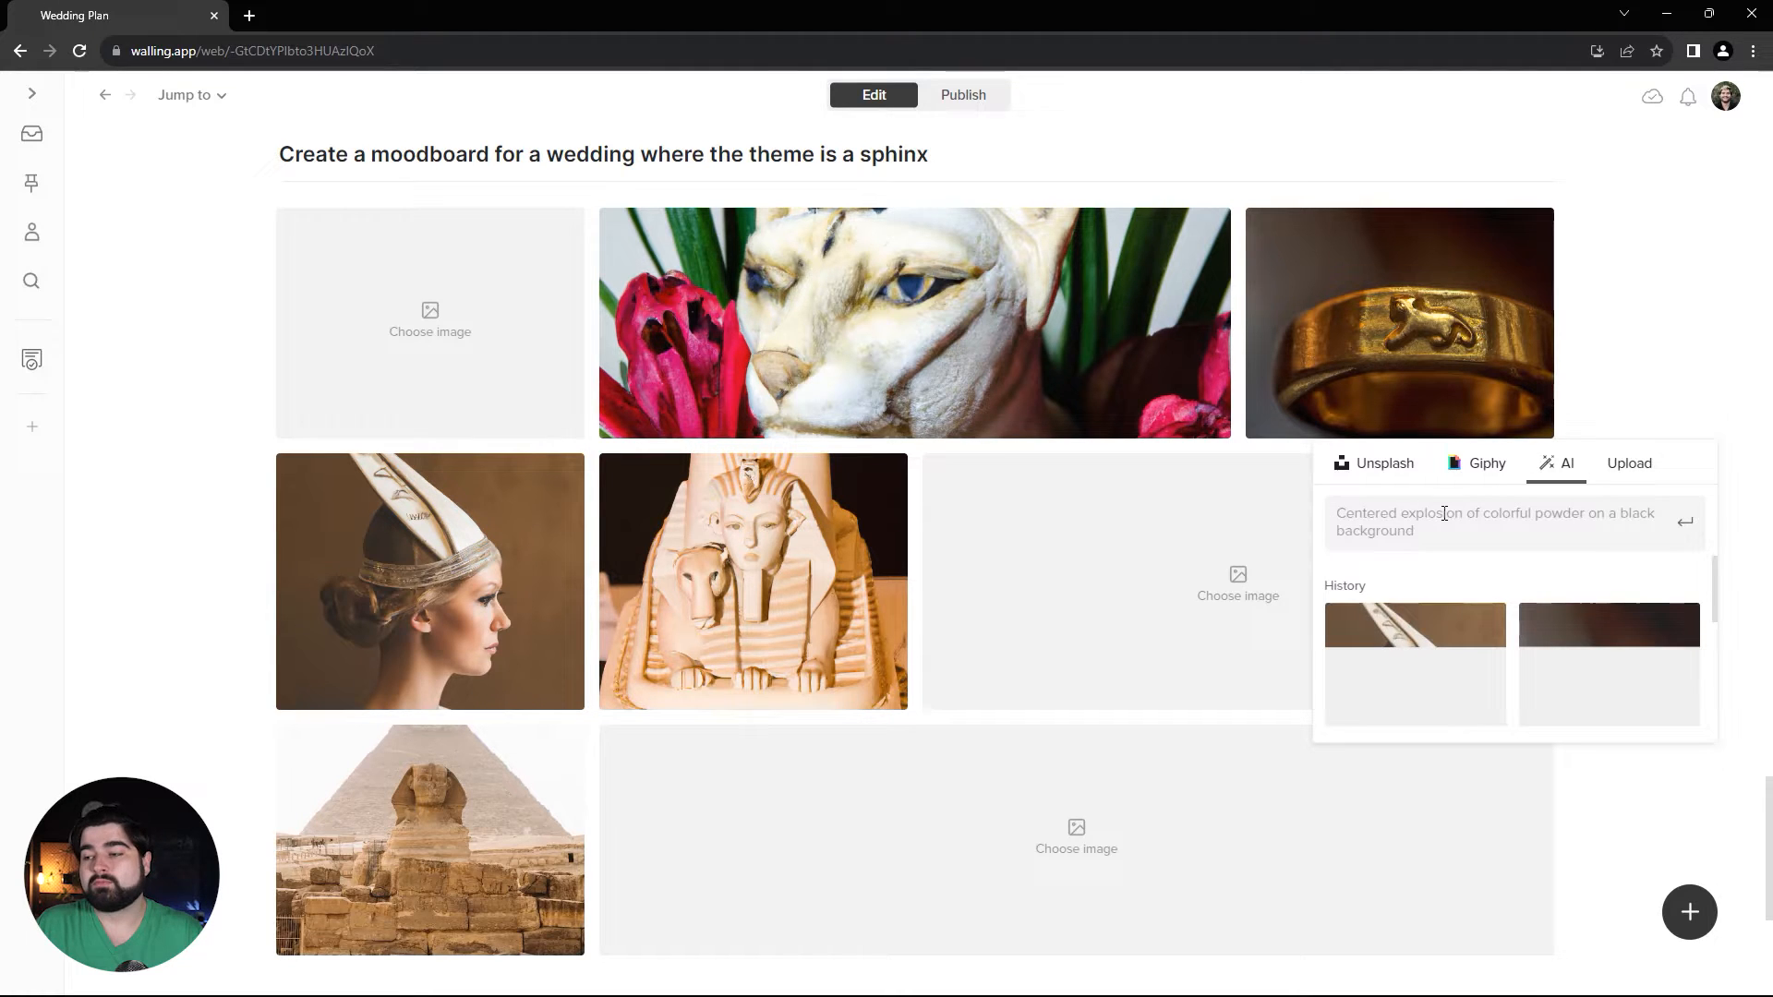
text(Lo)
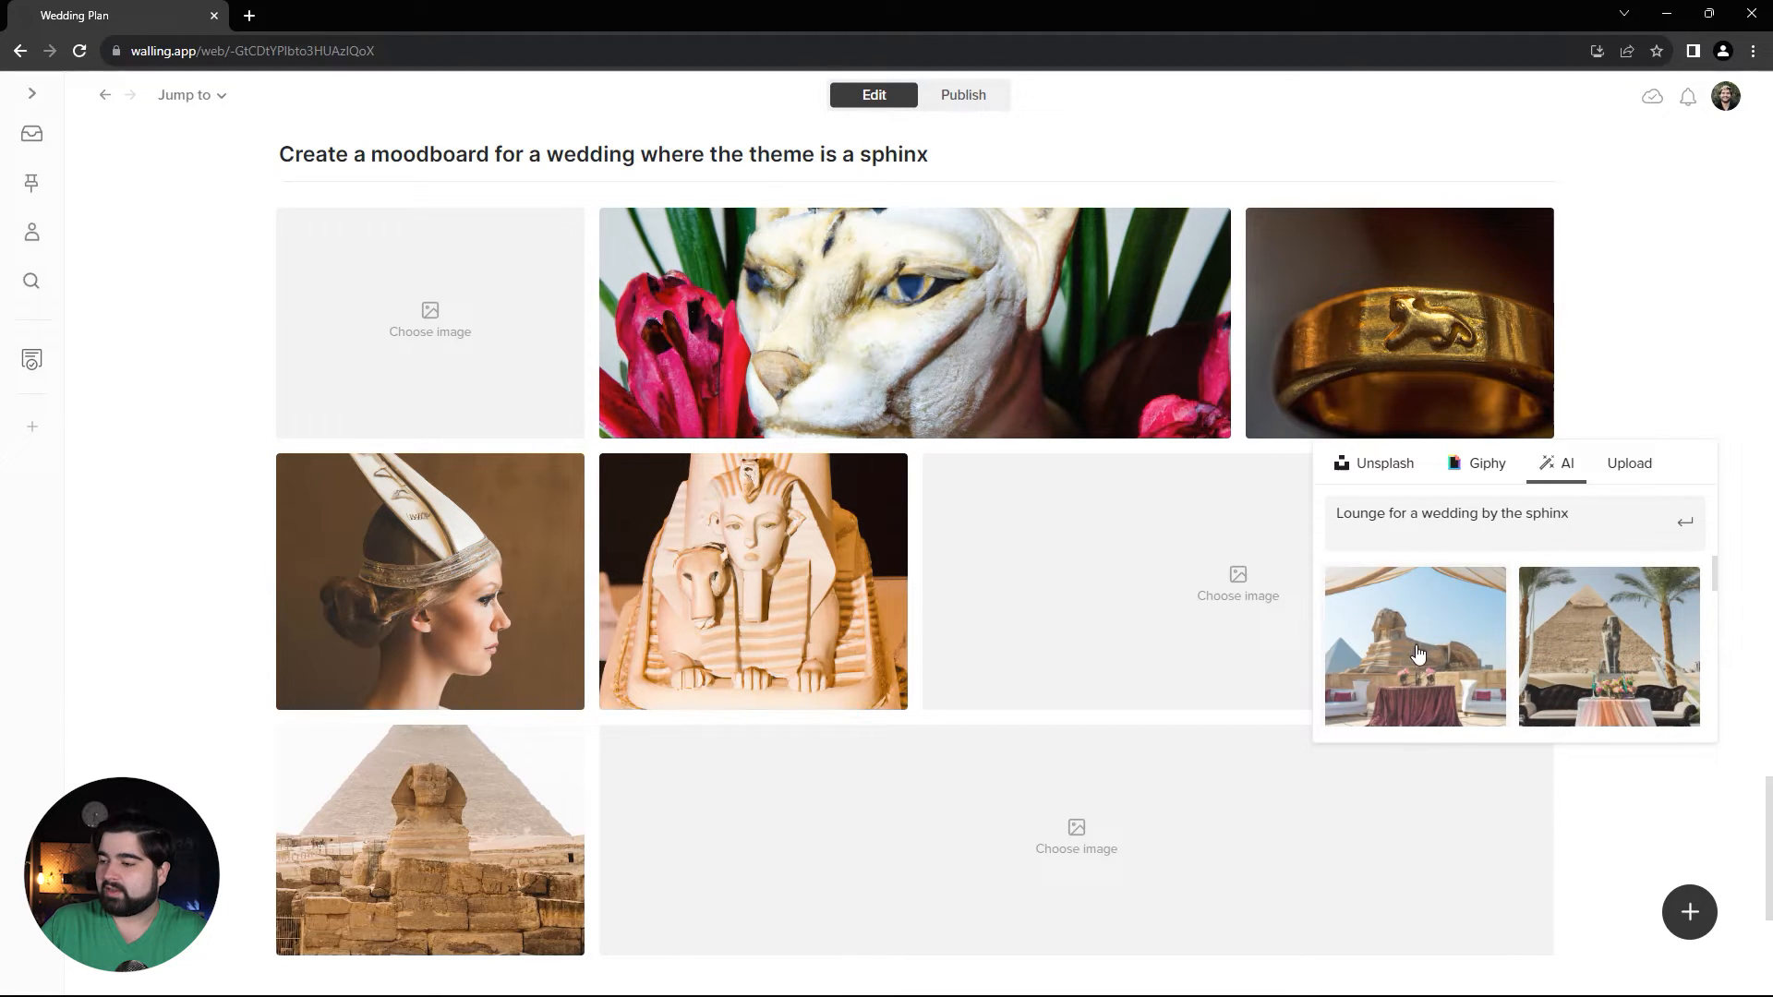
click(1416, 647)
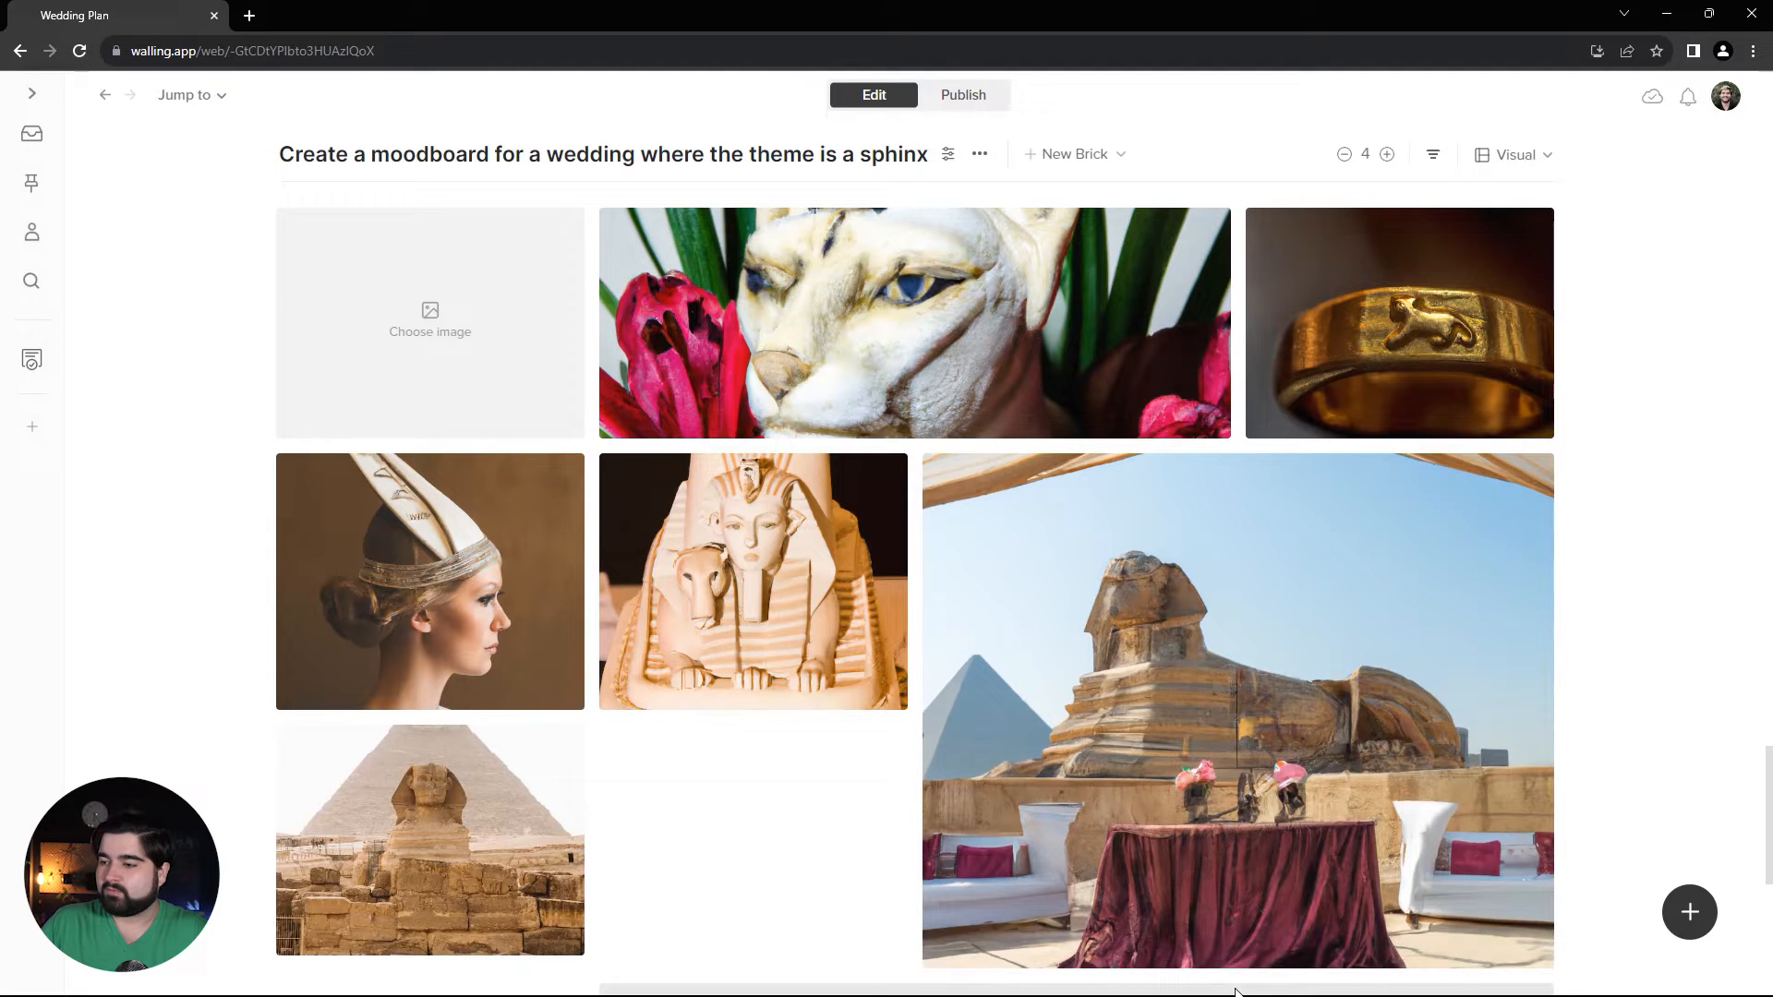
scroll(down, 3)
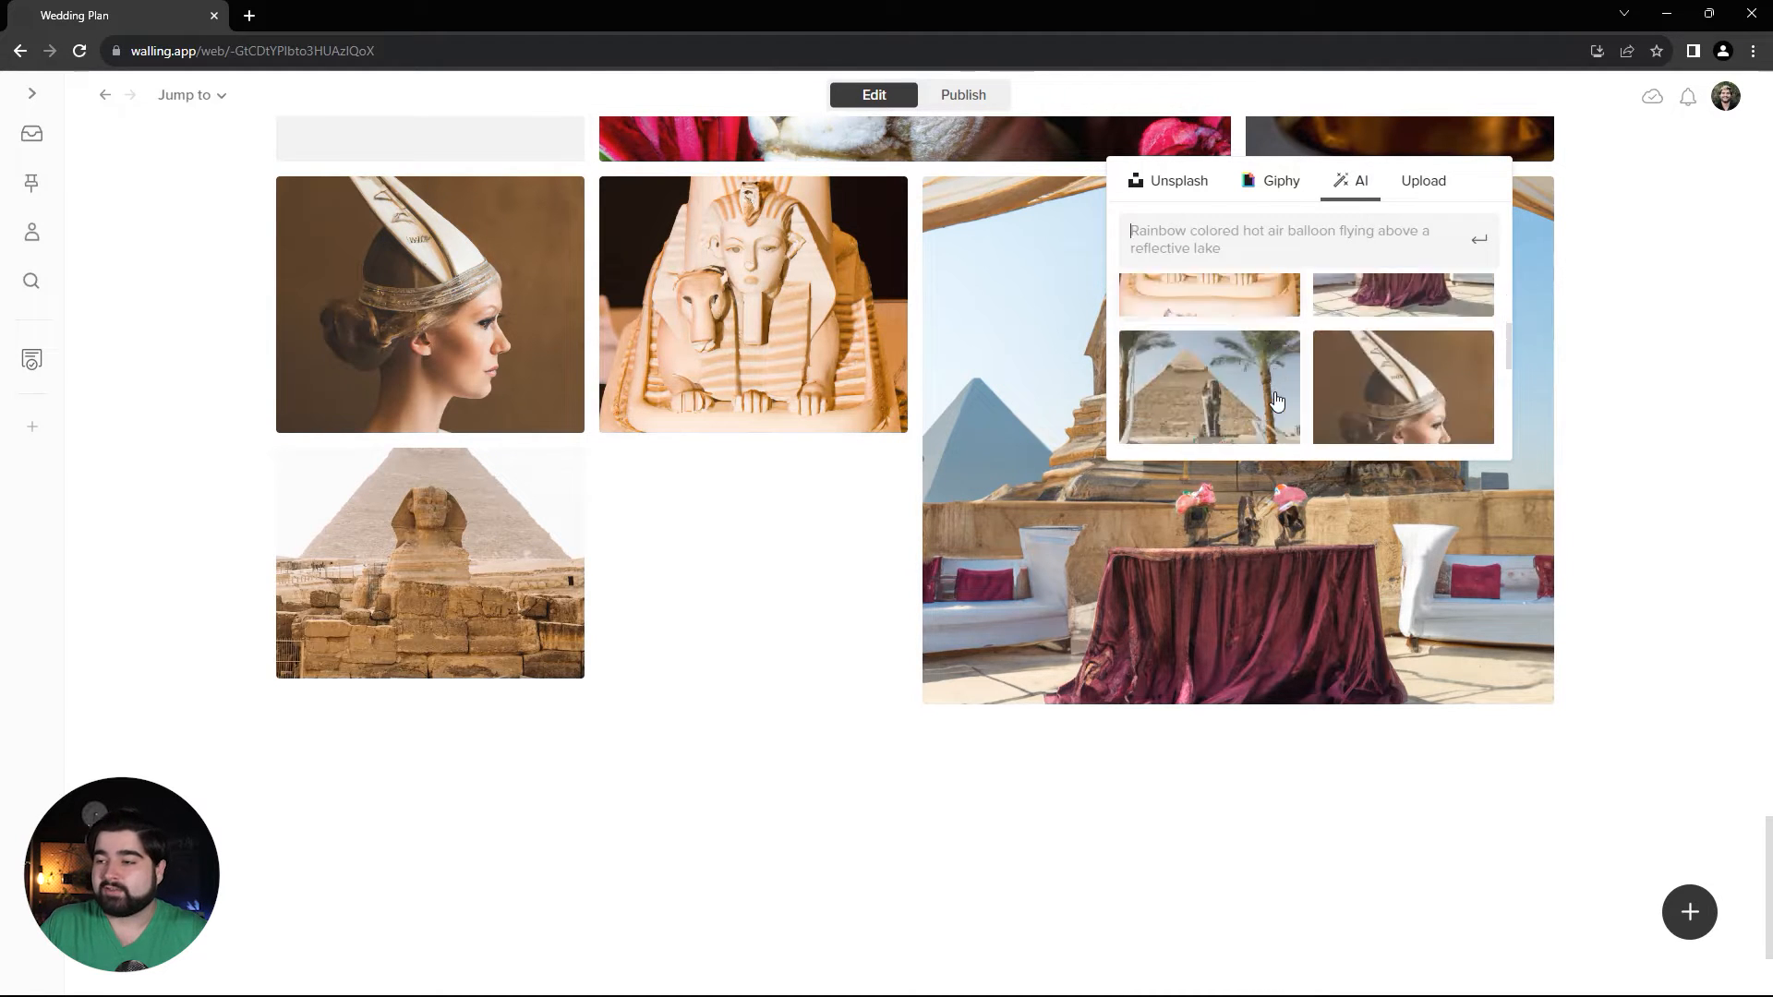
Step: Put an AI-generated candle-lit pyramid wedding cake in the top-left empty tile
text(wed)
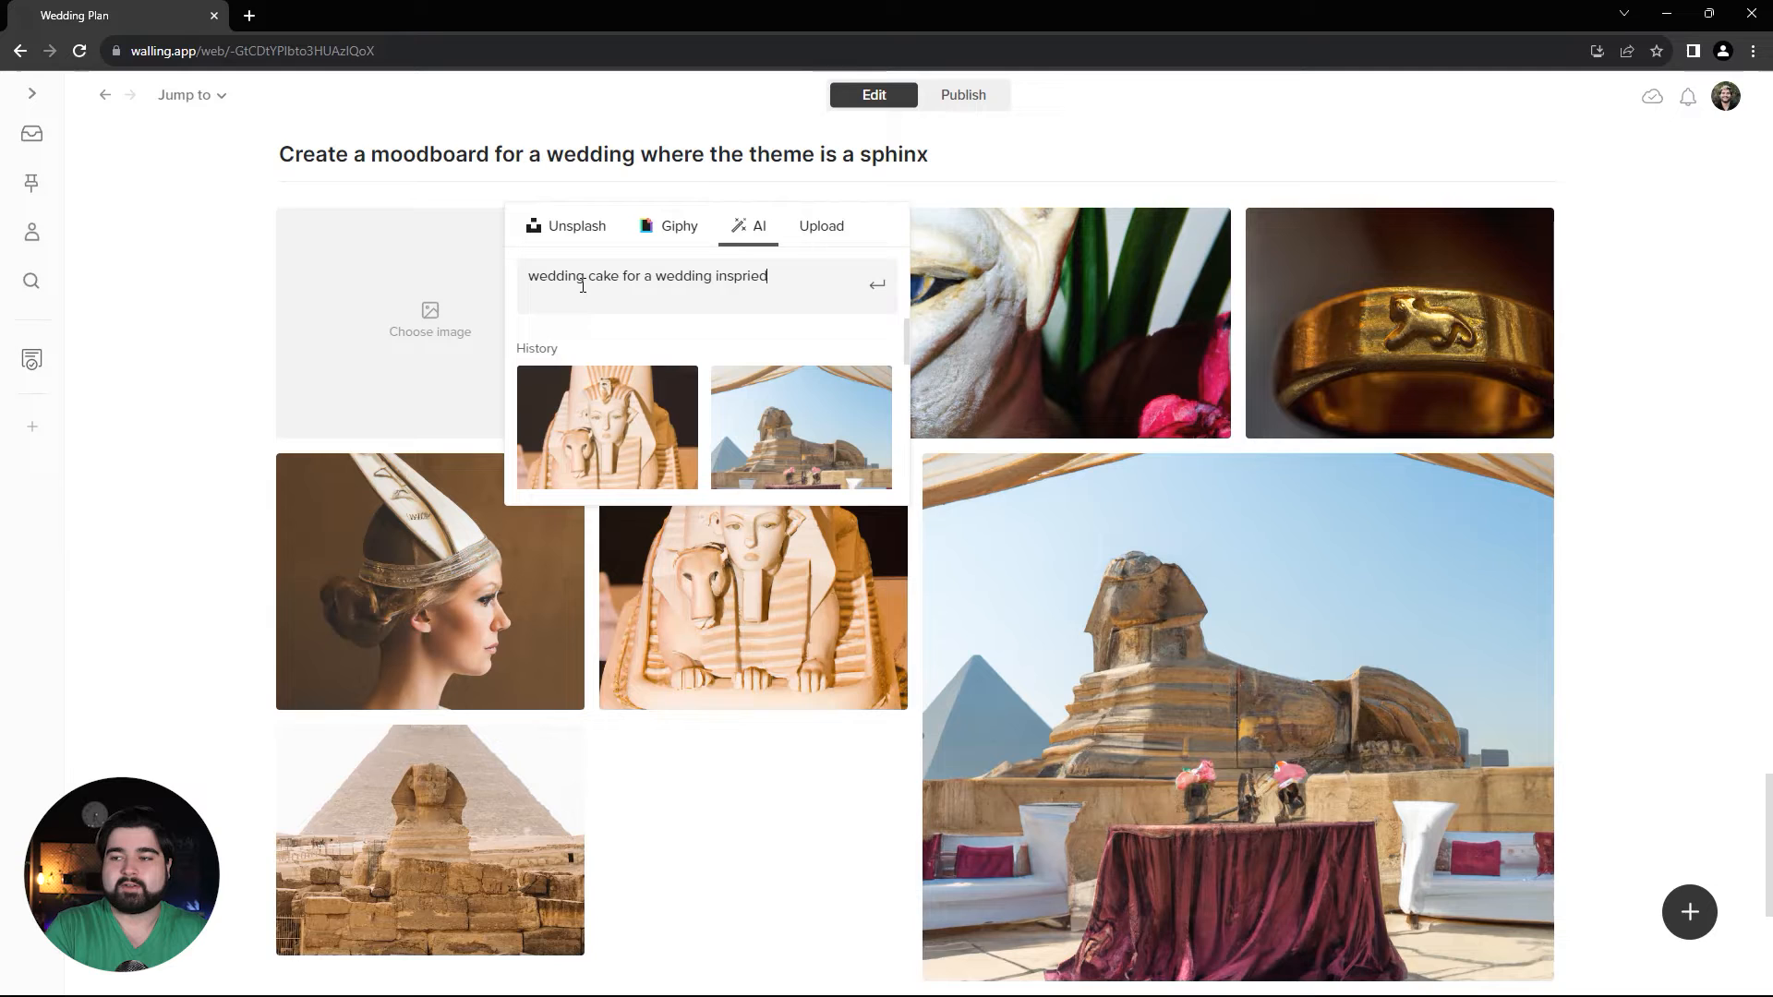
text(by the pyramids)
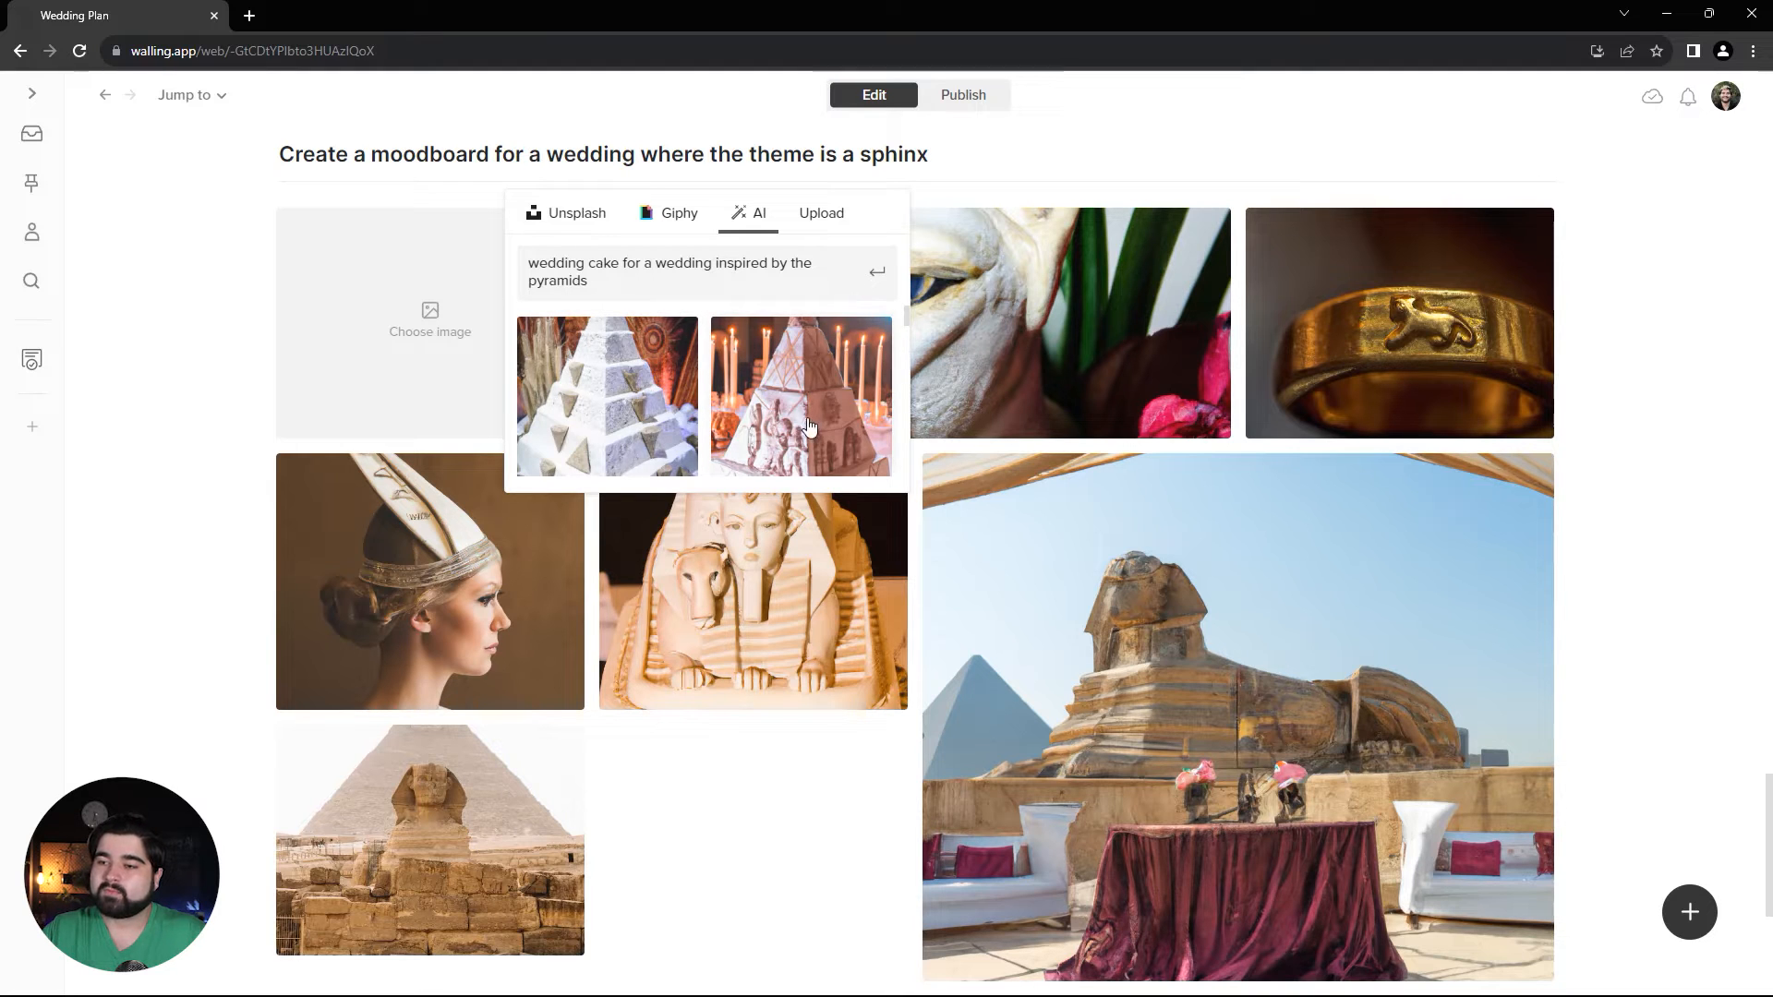
click(800, 397)
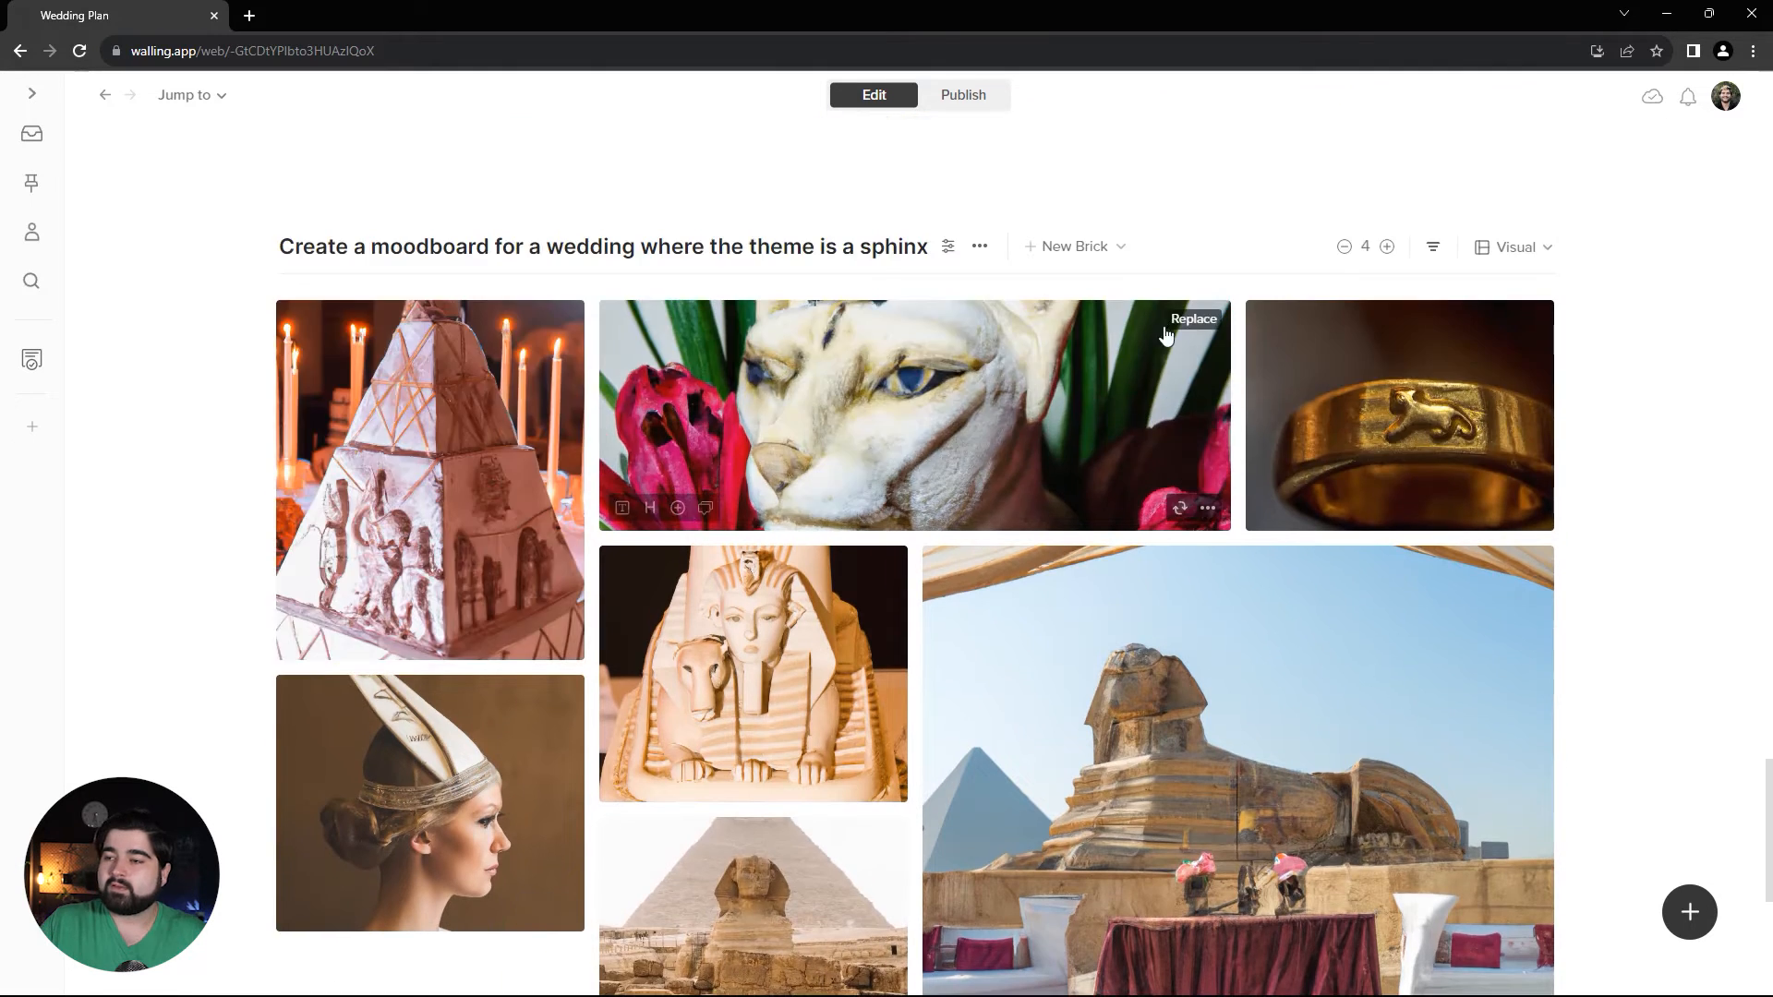
Step: Swap the sphinx-cat sculpture for an Unsplash 'pyramids' photo of Giza and the Sphinx
click(1192, 319)
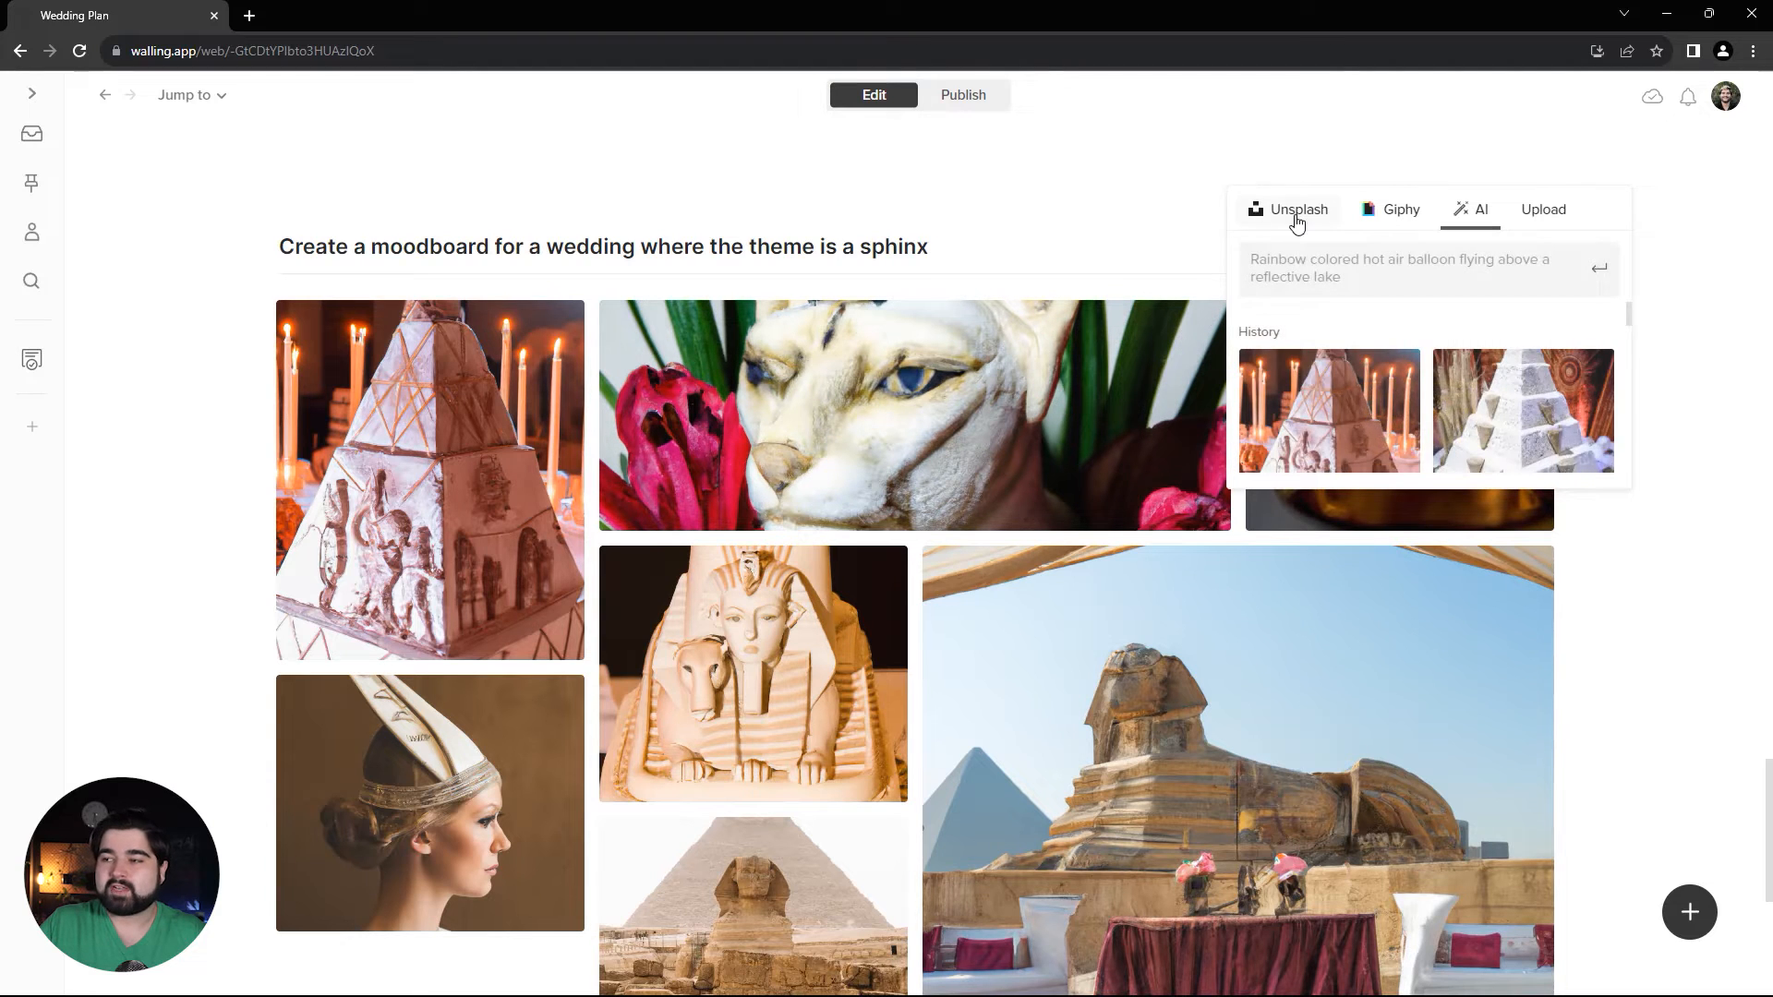
click(1296, 210)
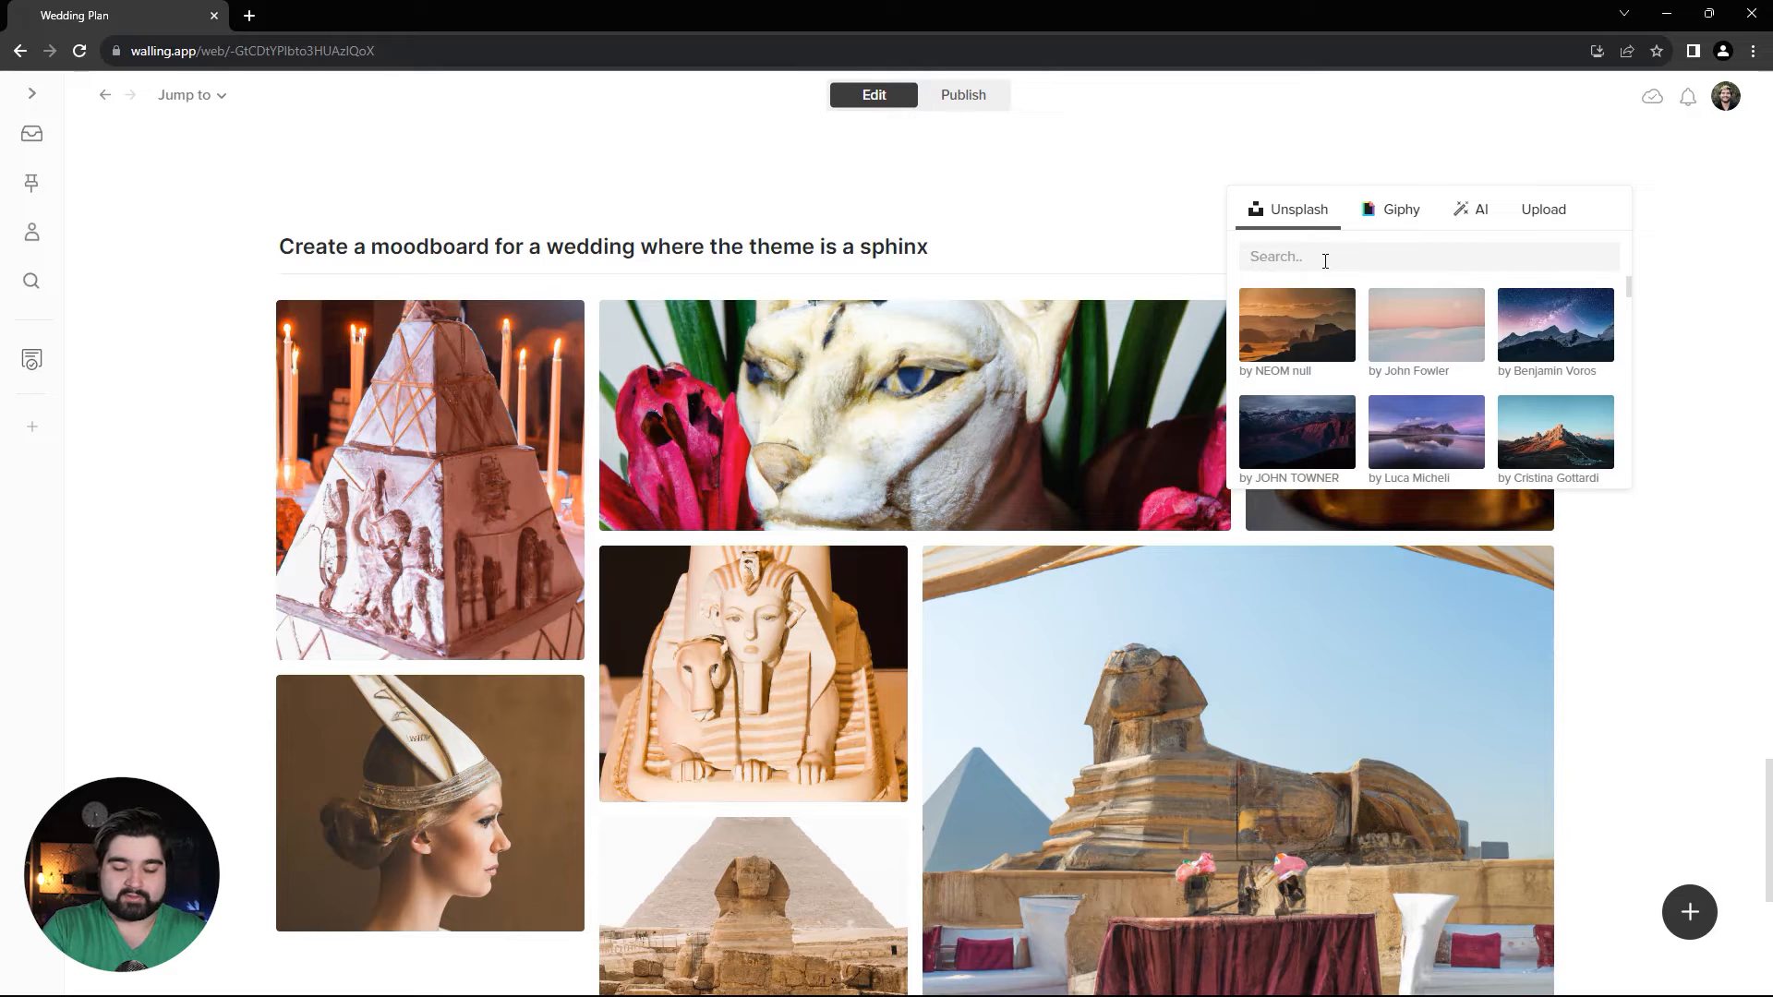
text(pyramidws)
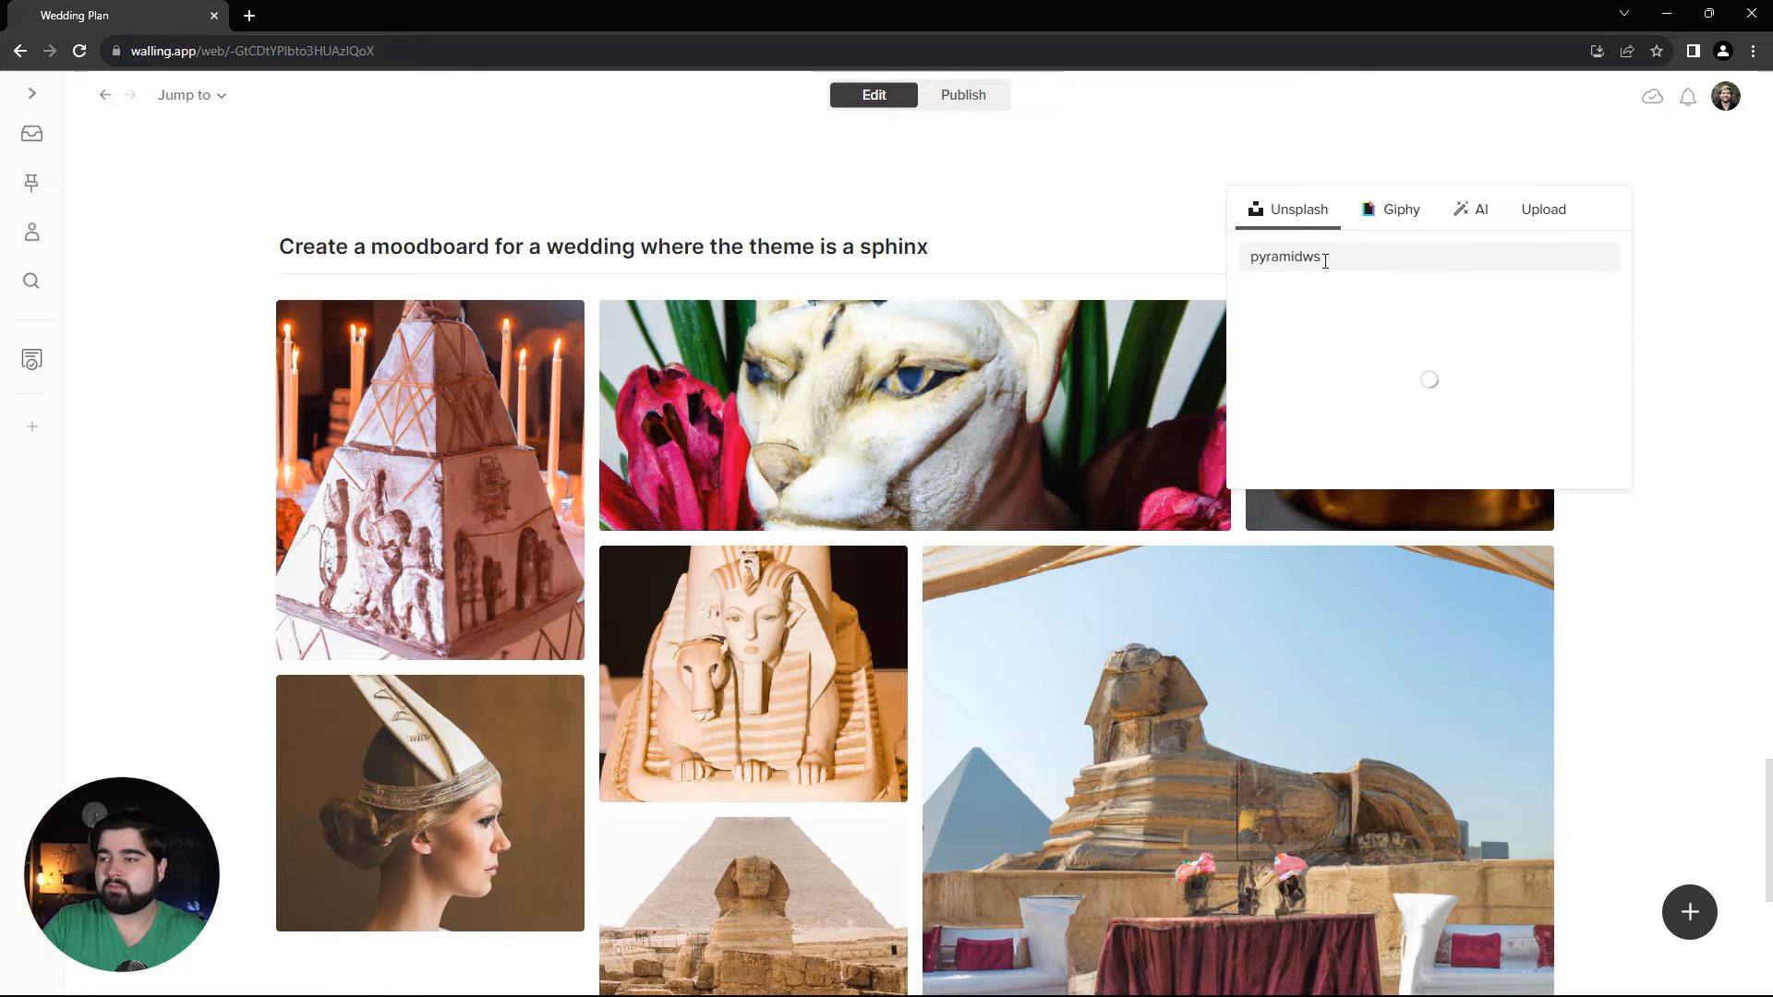
text(pyramids)
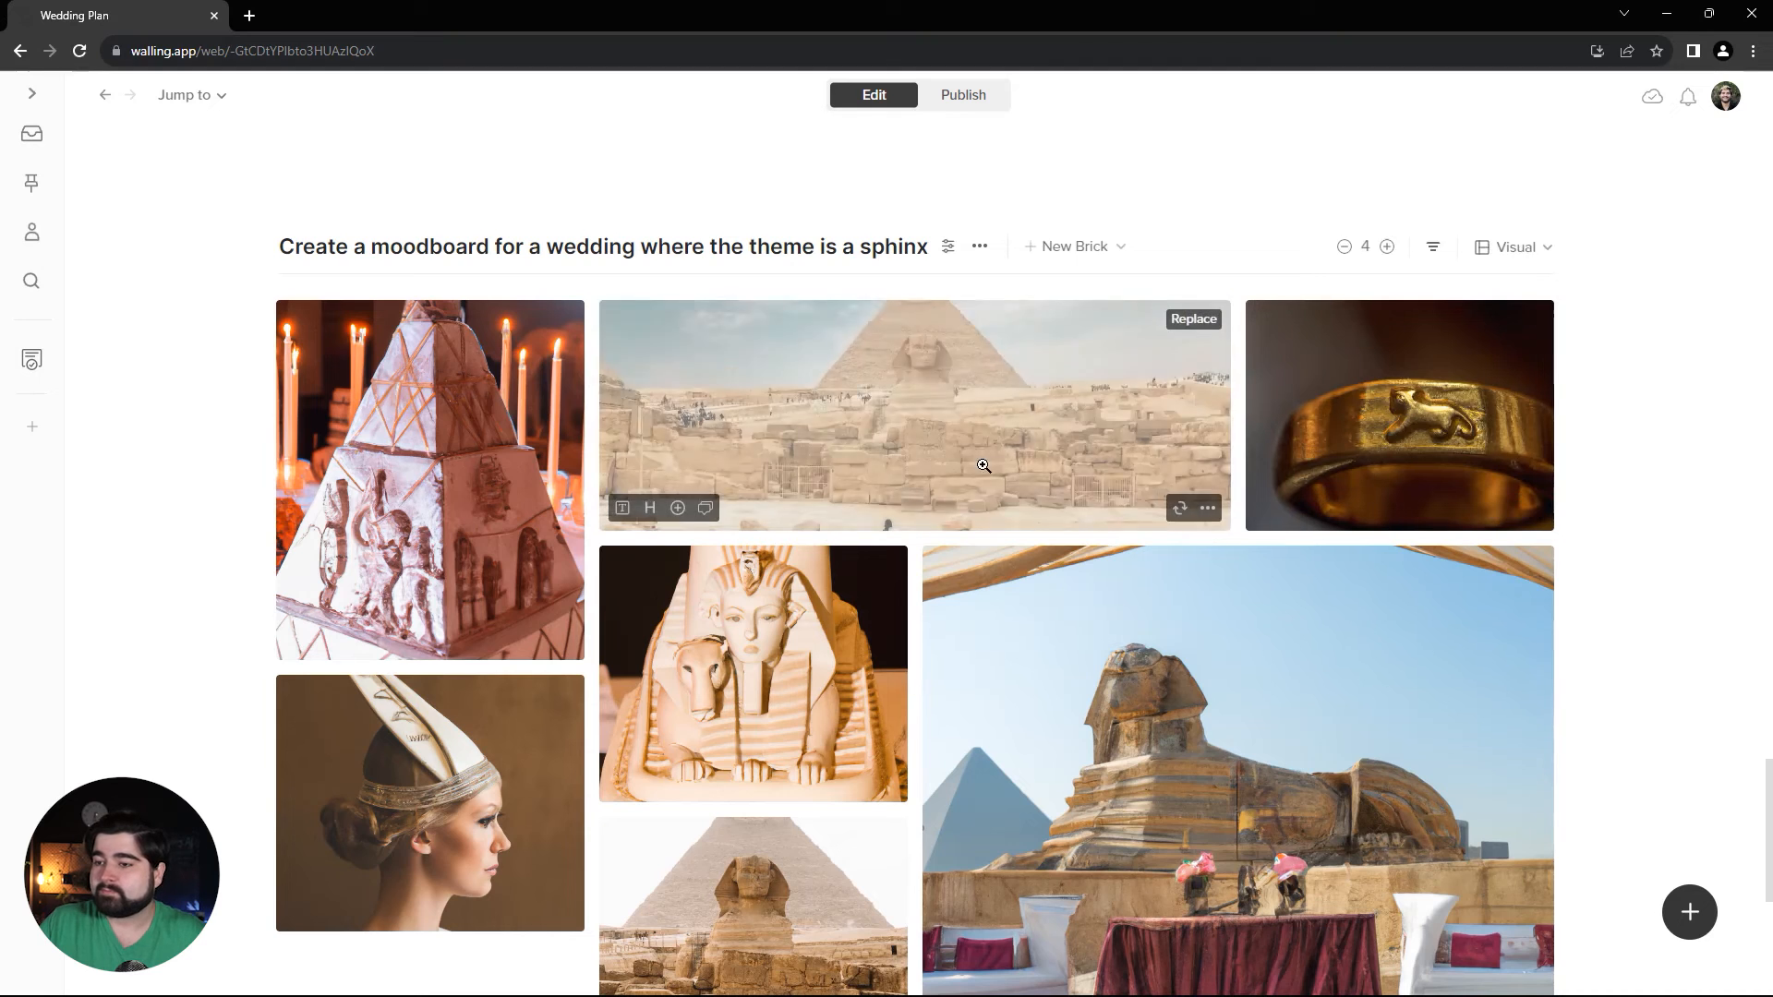
Step: Regenerate the sphinx carving with AI as a pyramid themed floral arrangement
click(1192, 318)
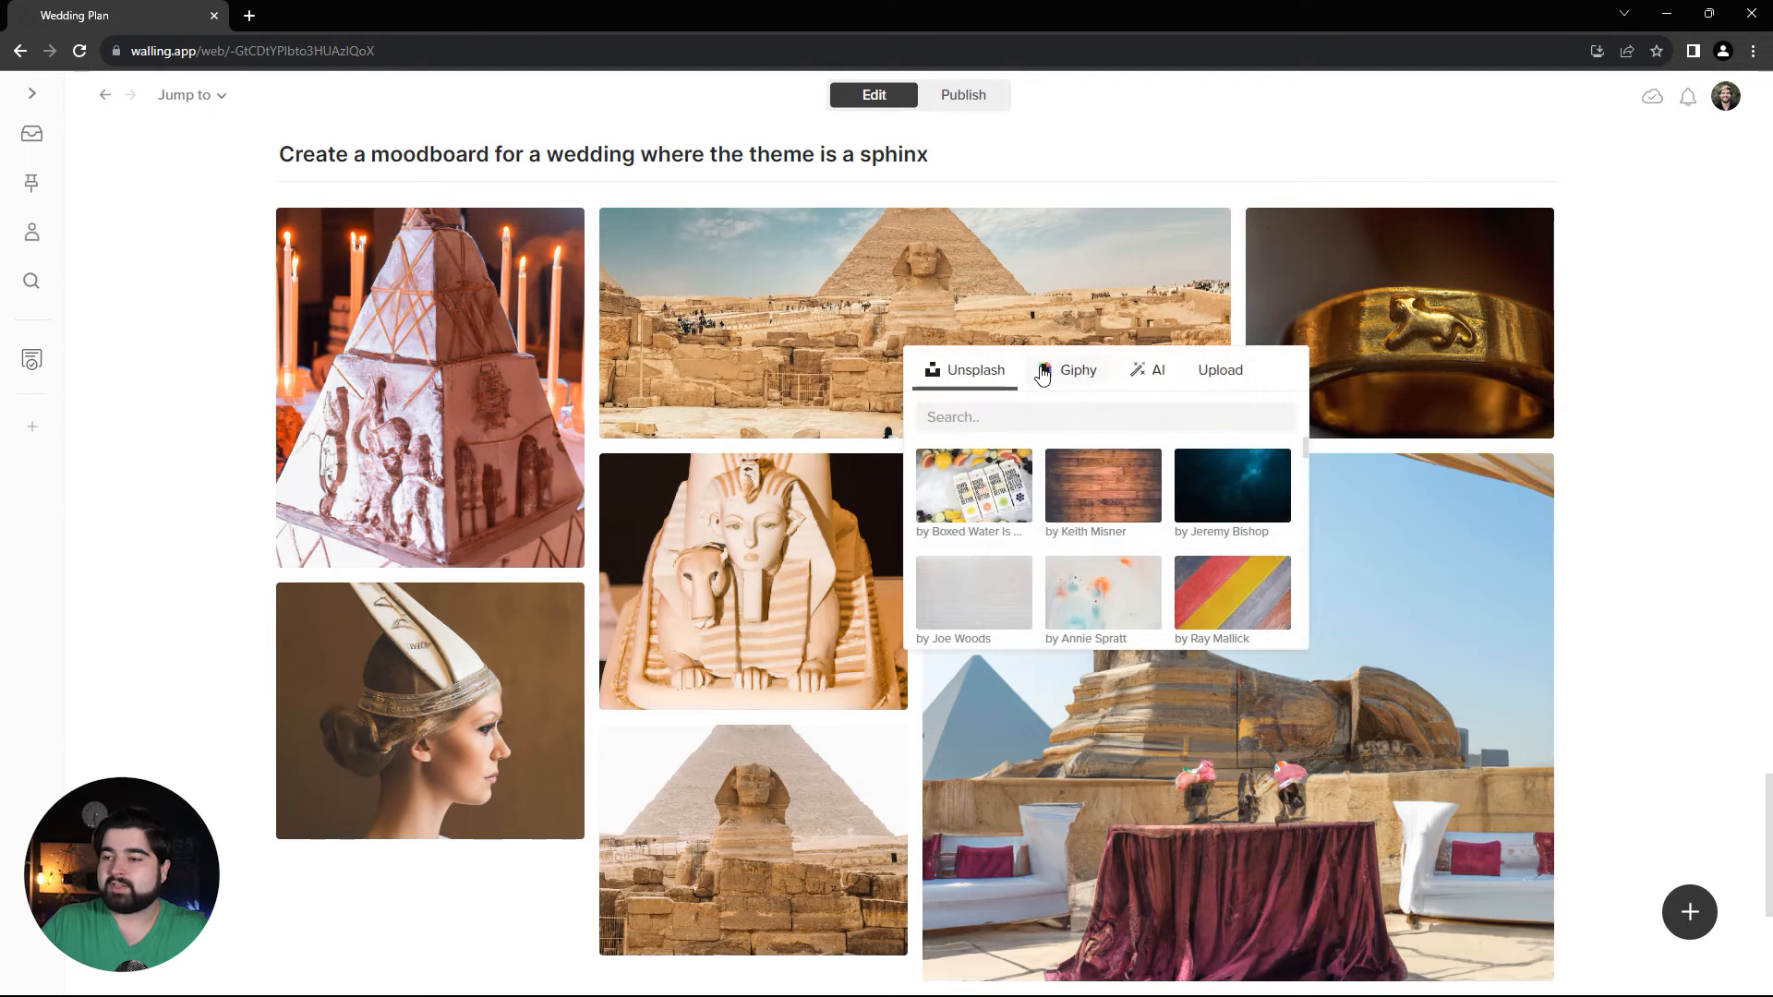
click(1156, 369)
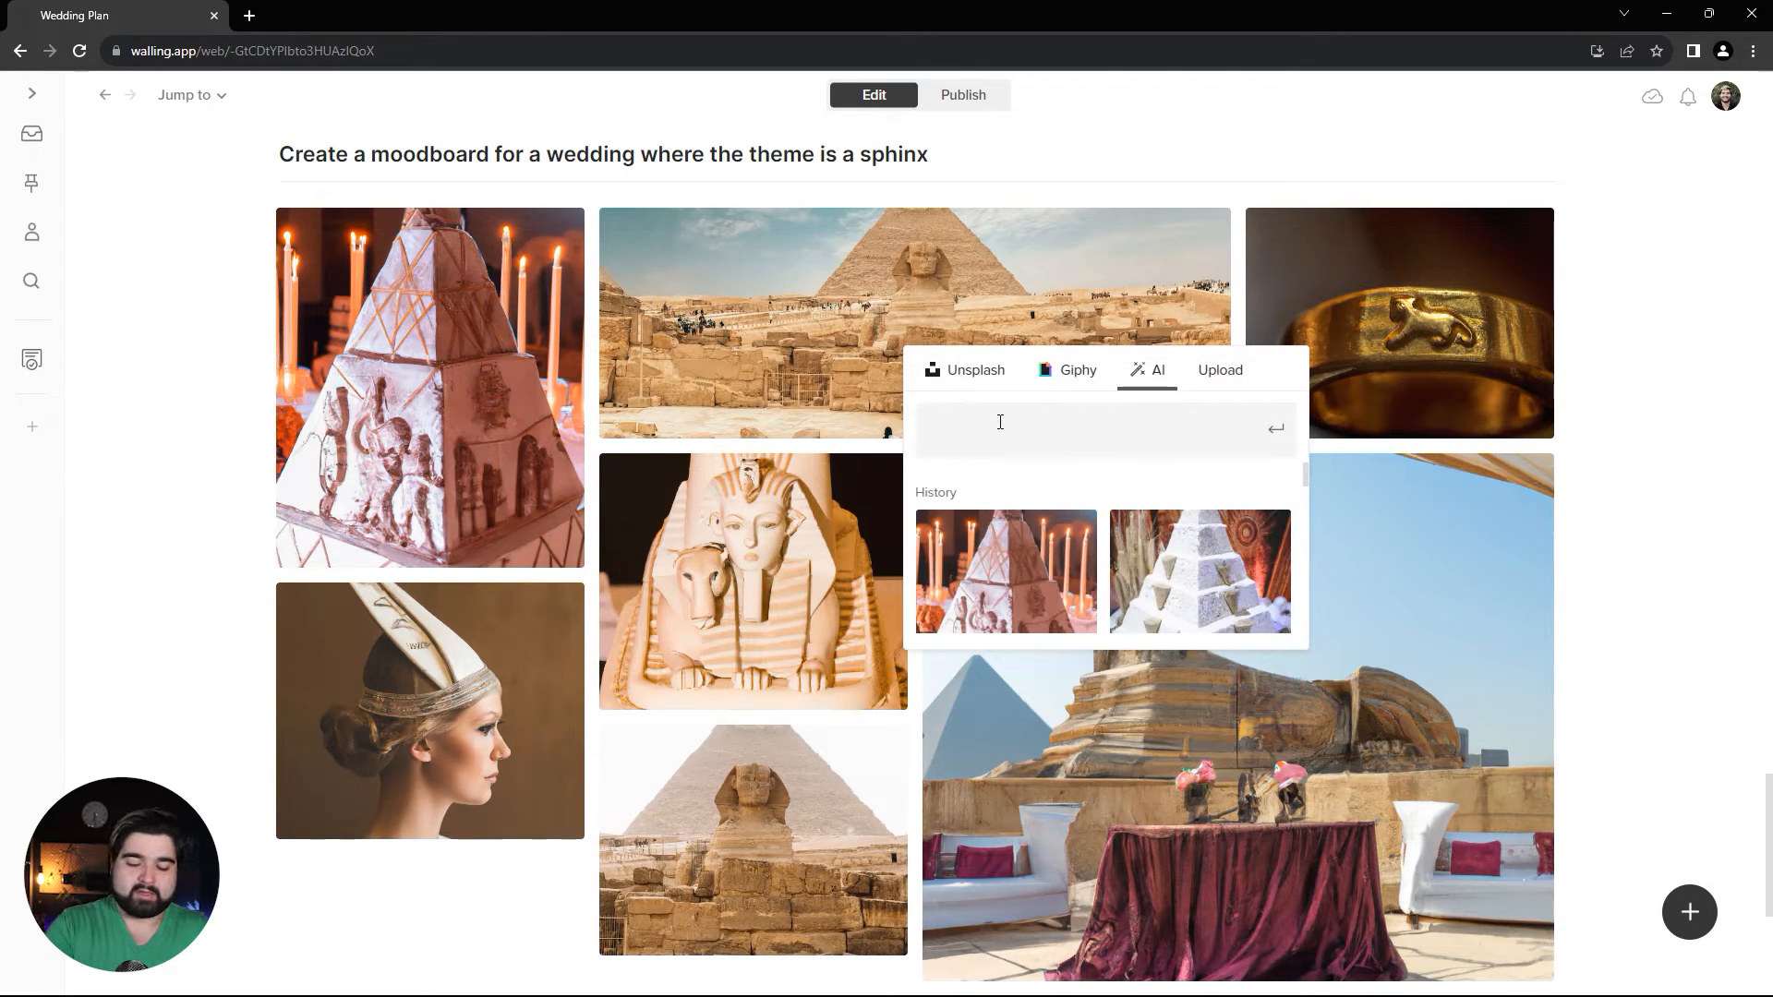
text(floral arrangement for a wedding)
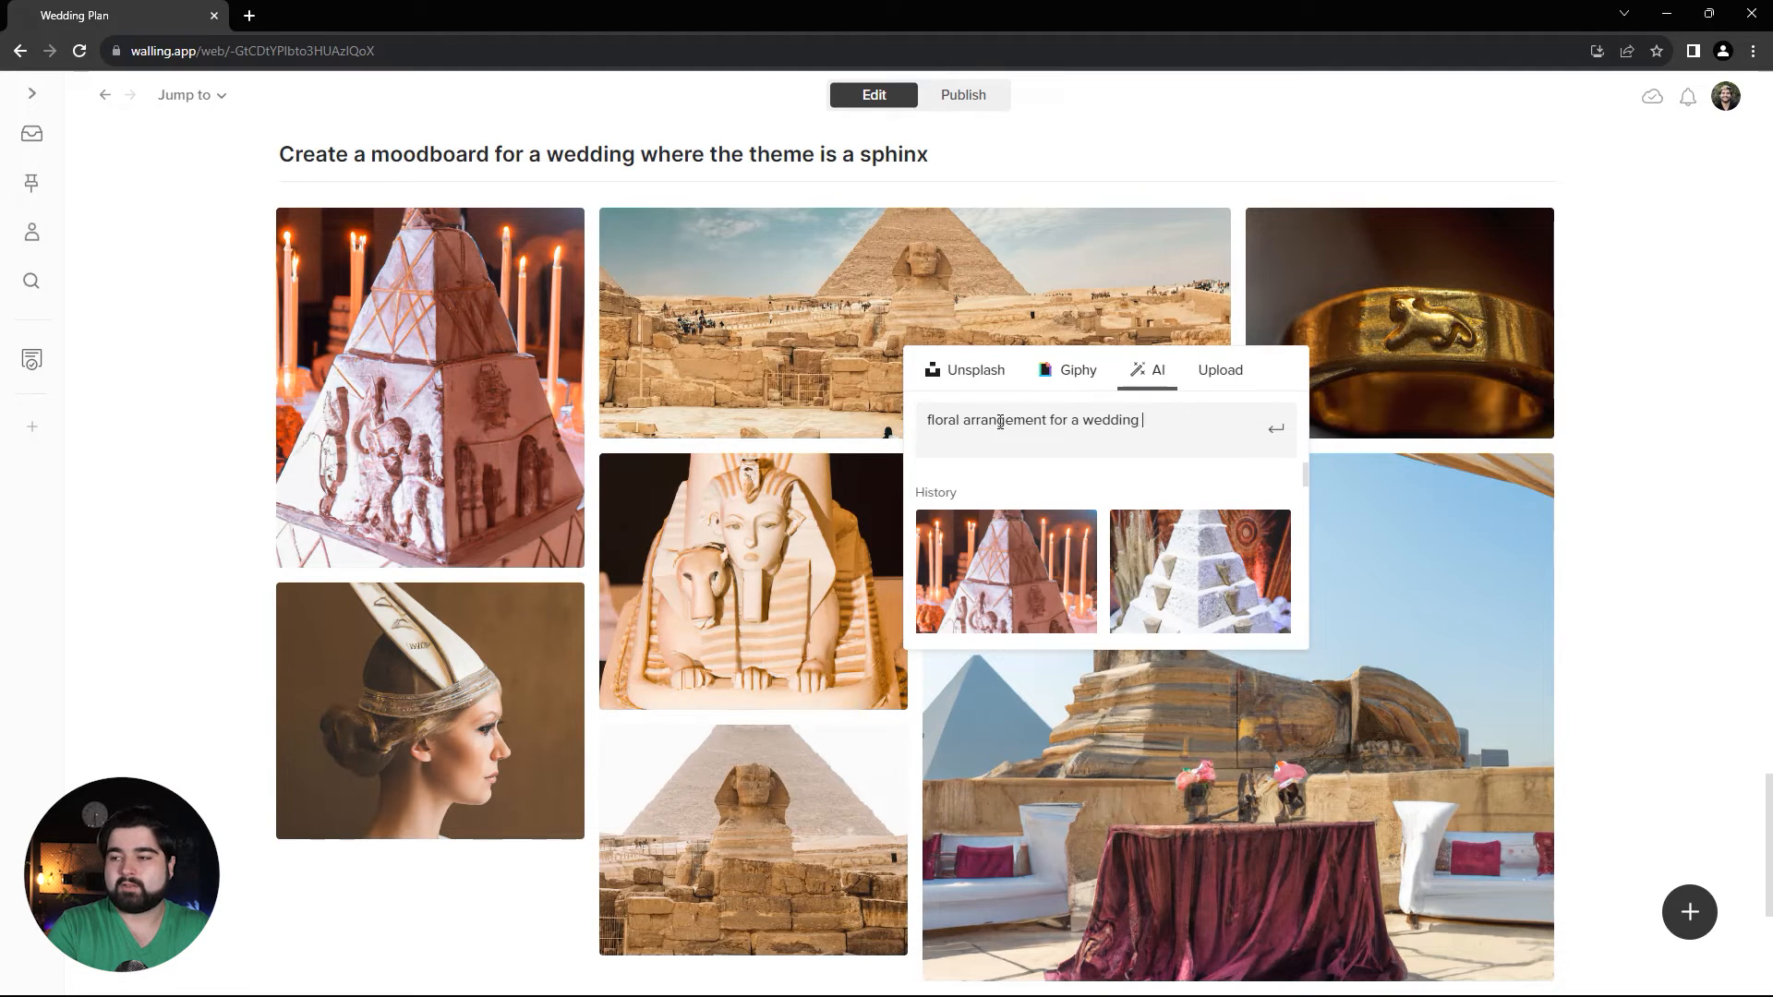
text(themed around the py)
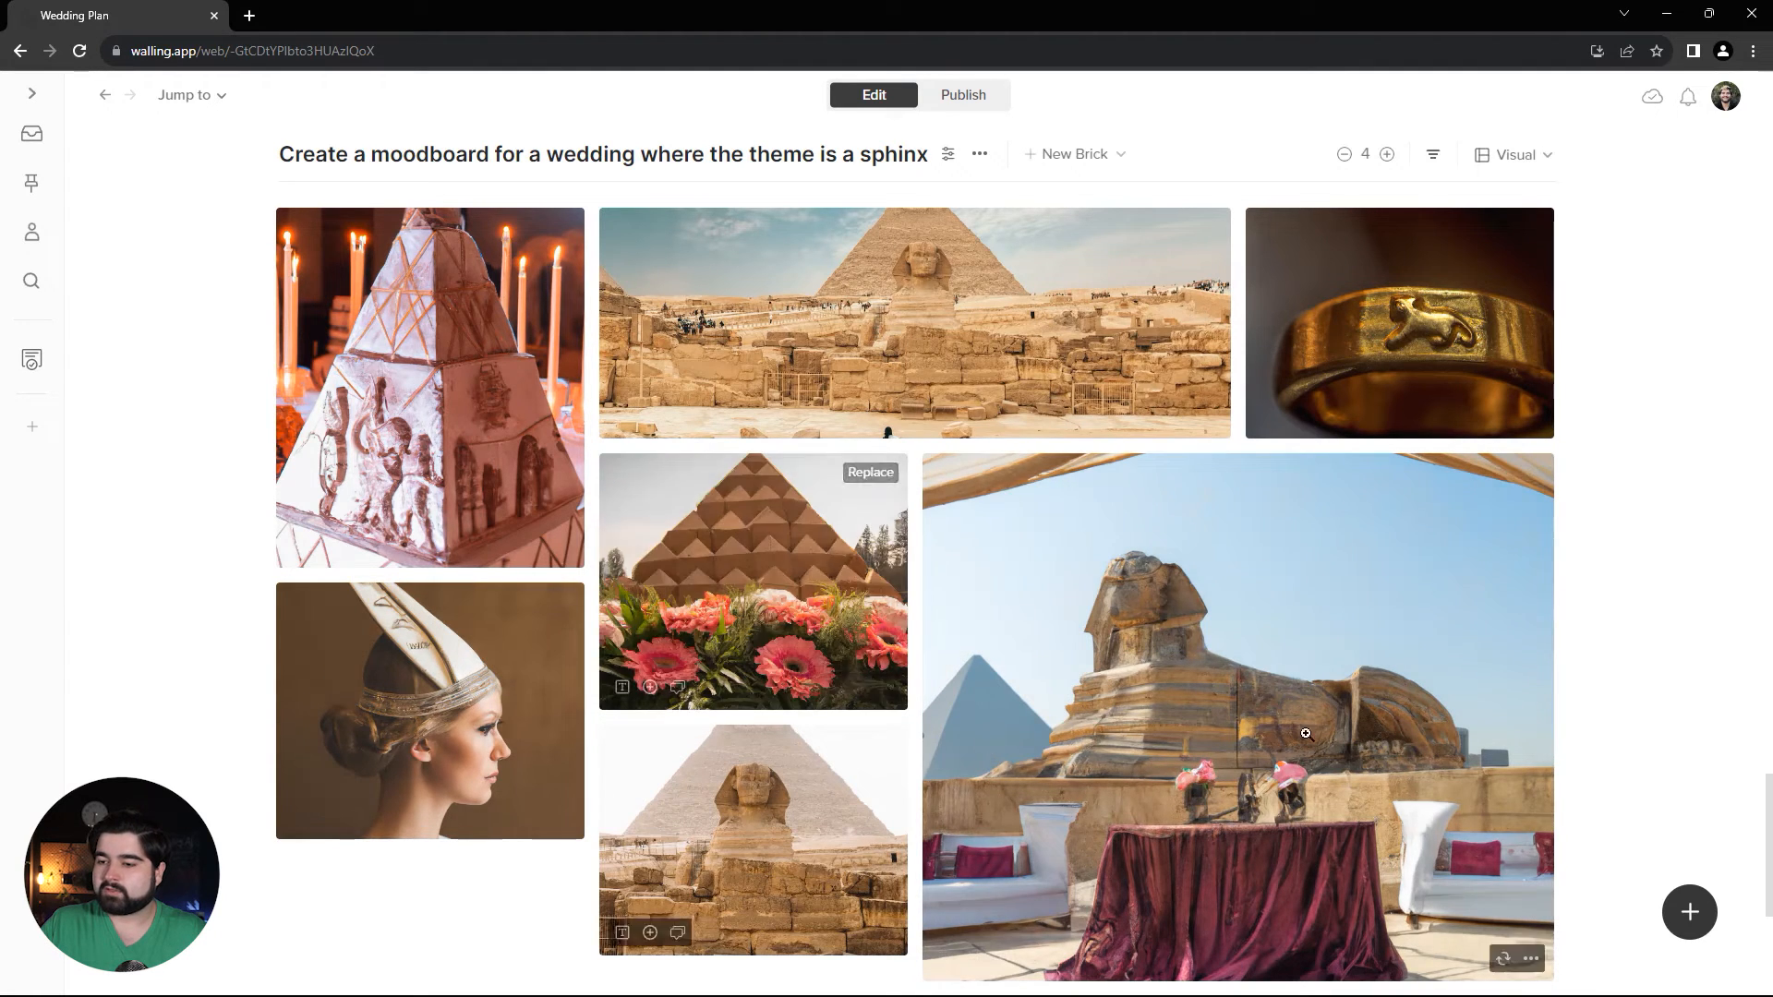
scroll(down, 3)
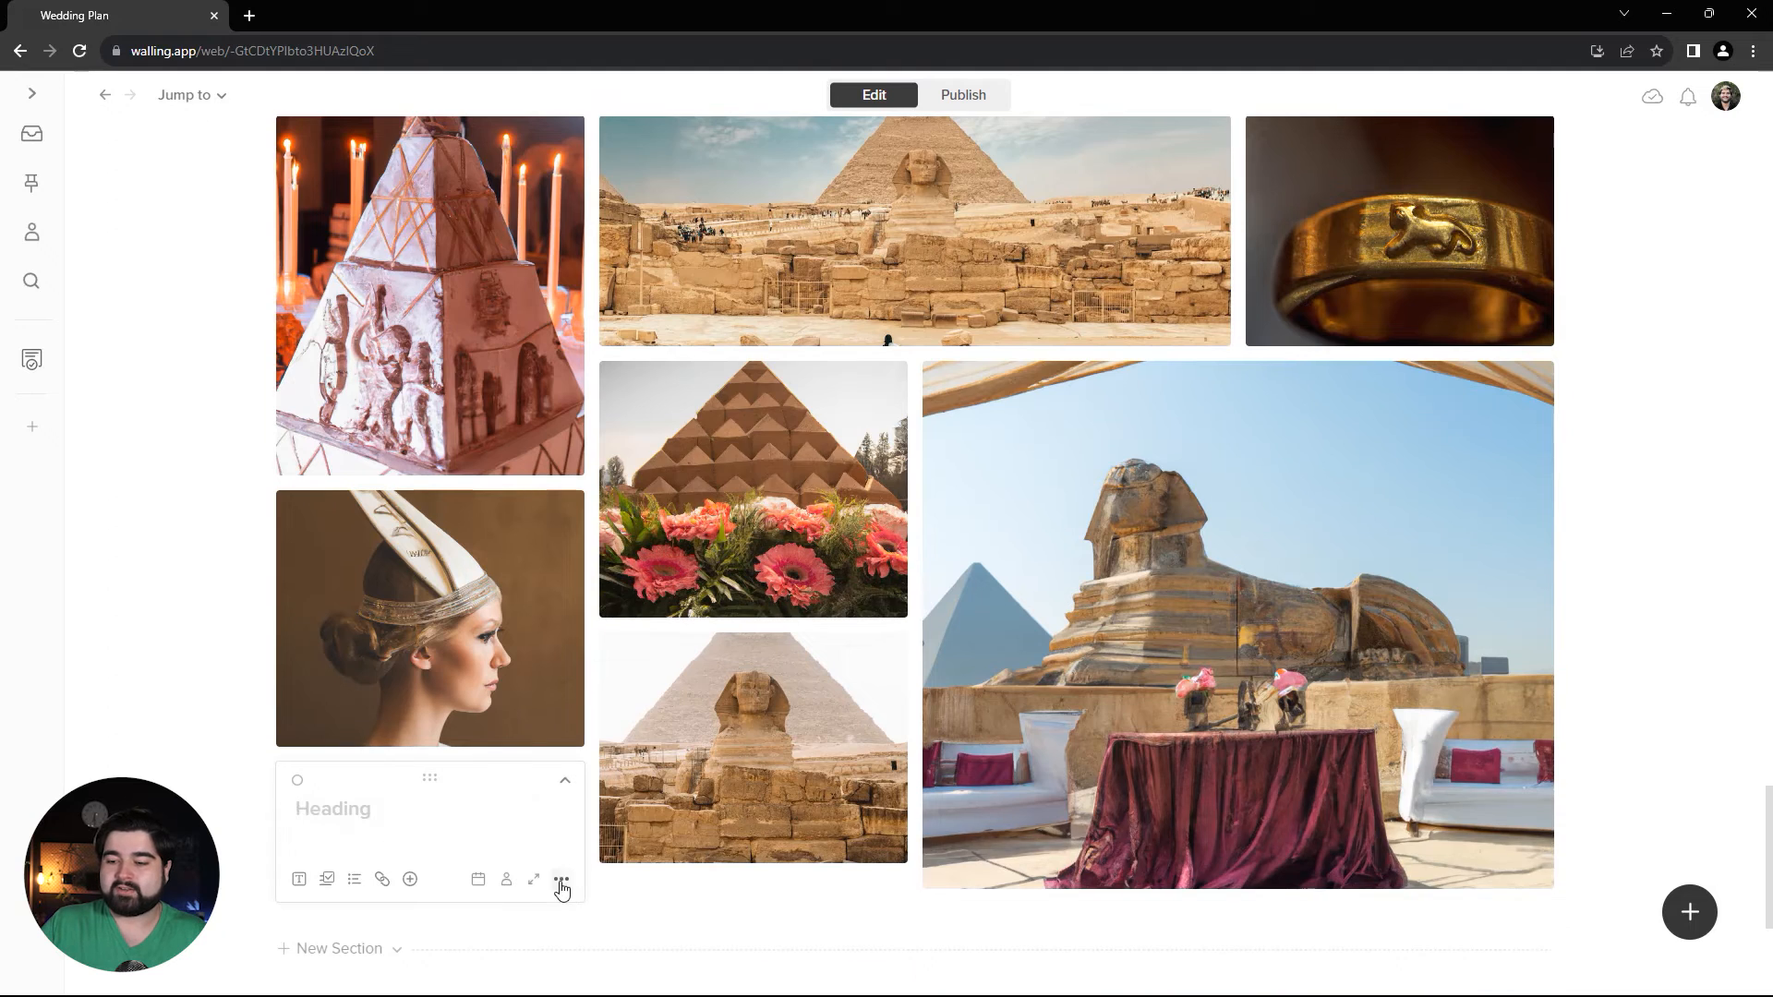
Step: Open the More options menu on the new empty brick
click(561, 878)
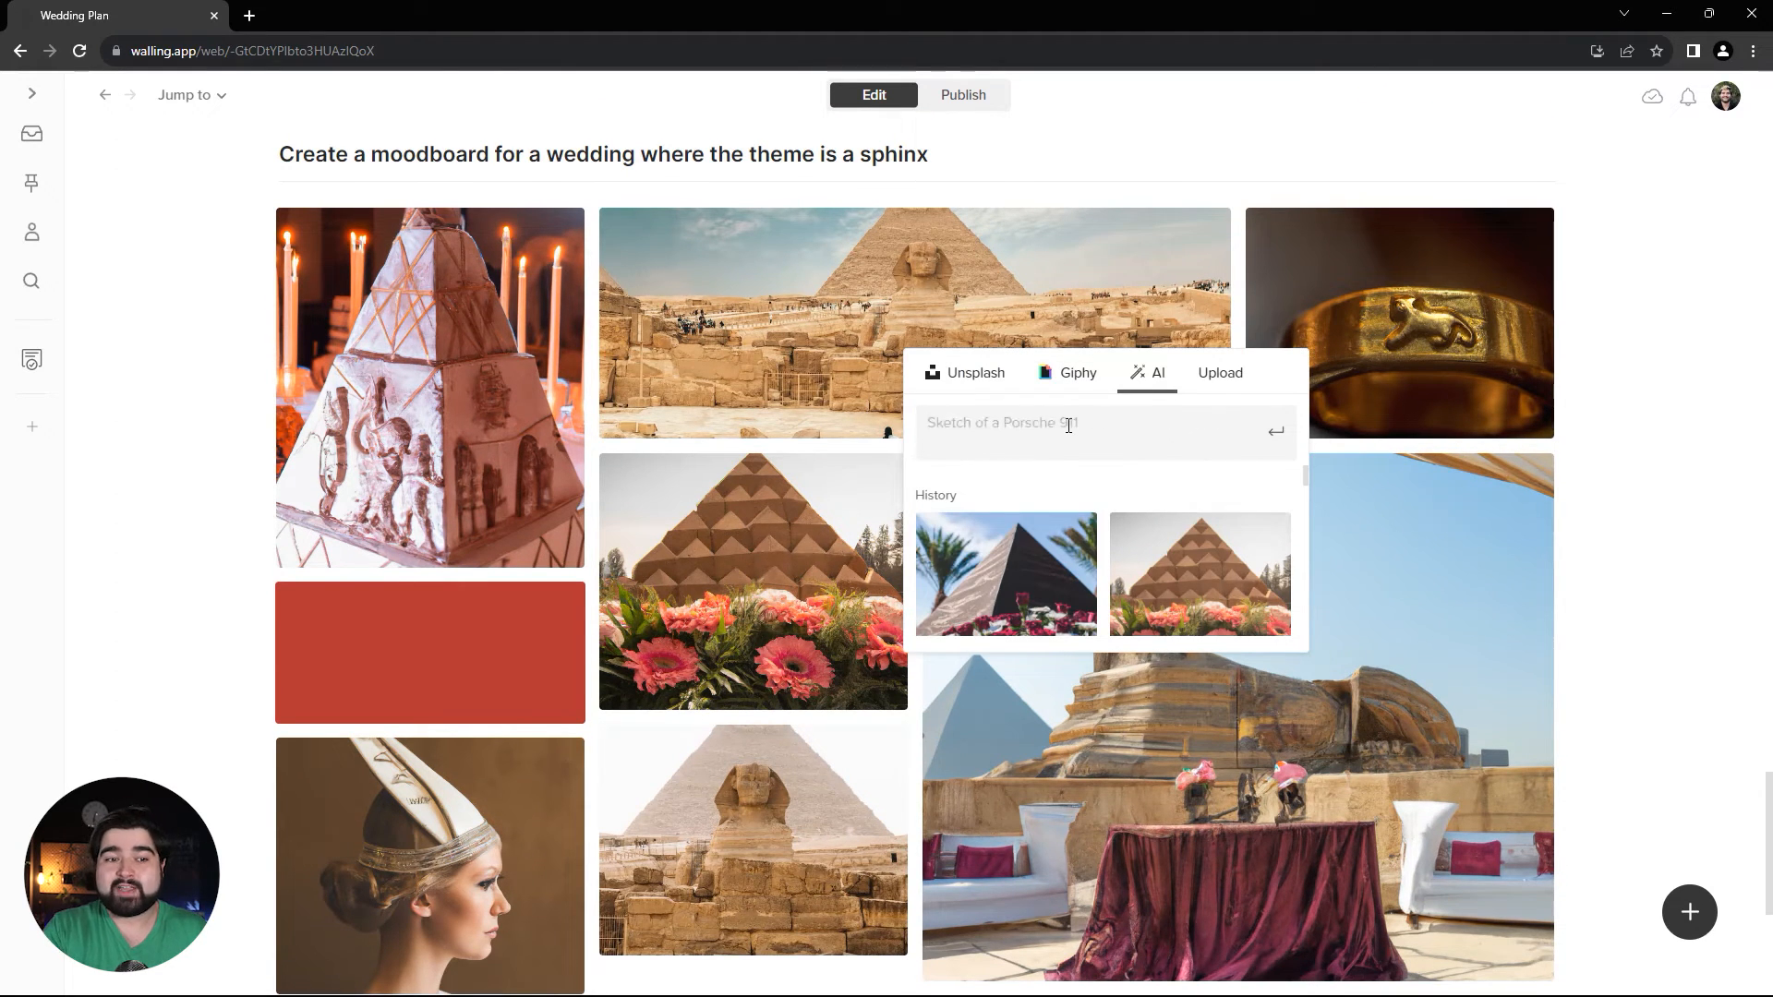
Step: Regenerate the pyramid image with a red floral wedding arrangement prompt
text(Two futuristic towers with a skybridge covered in lush foliage)
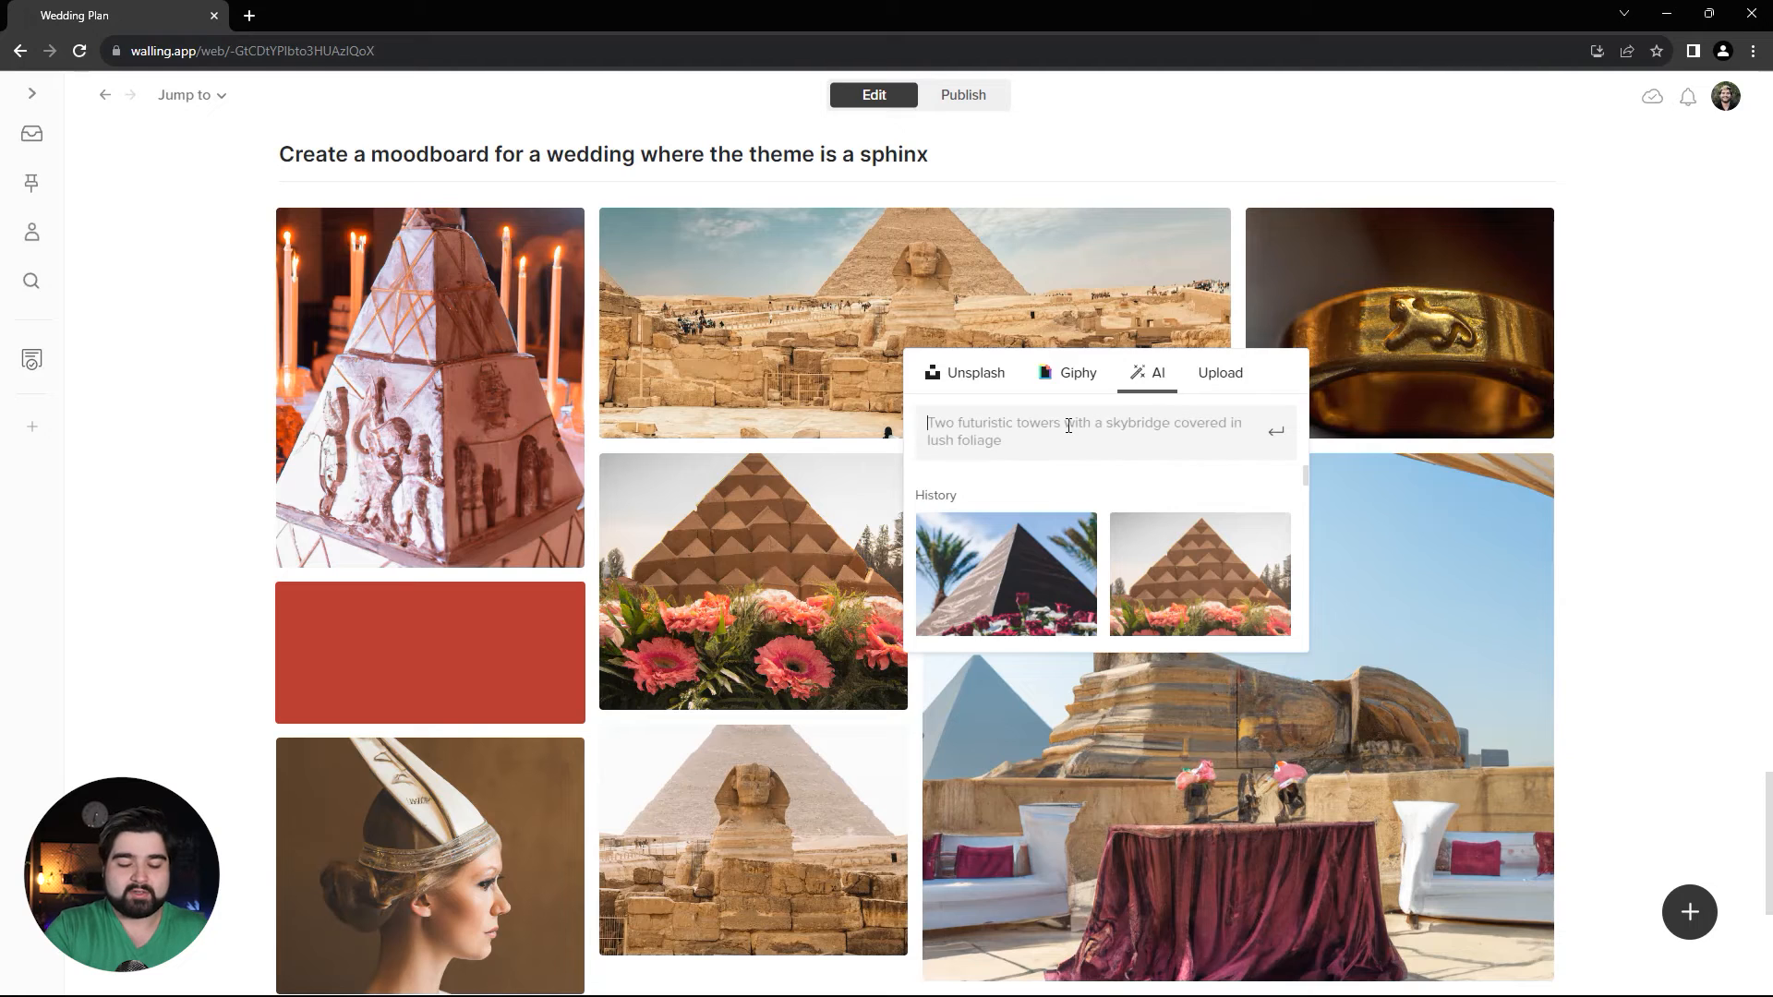
click(1067, 431)
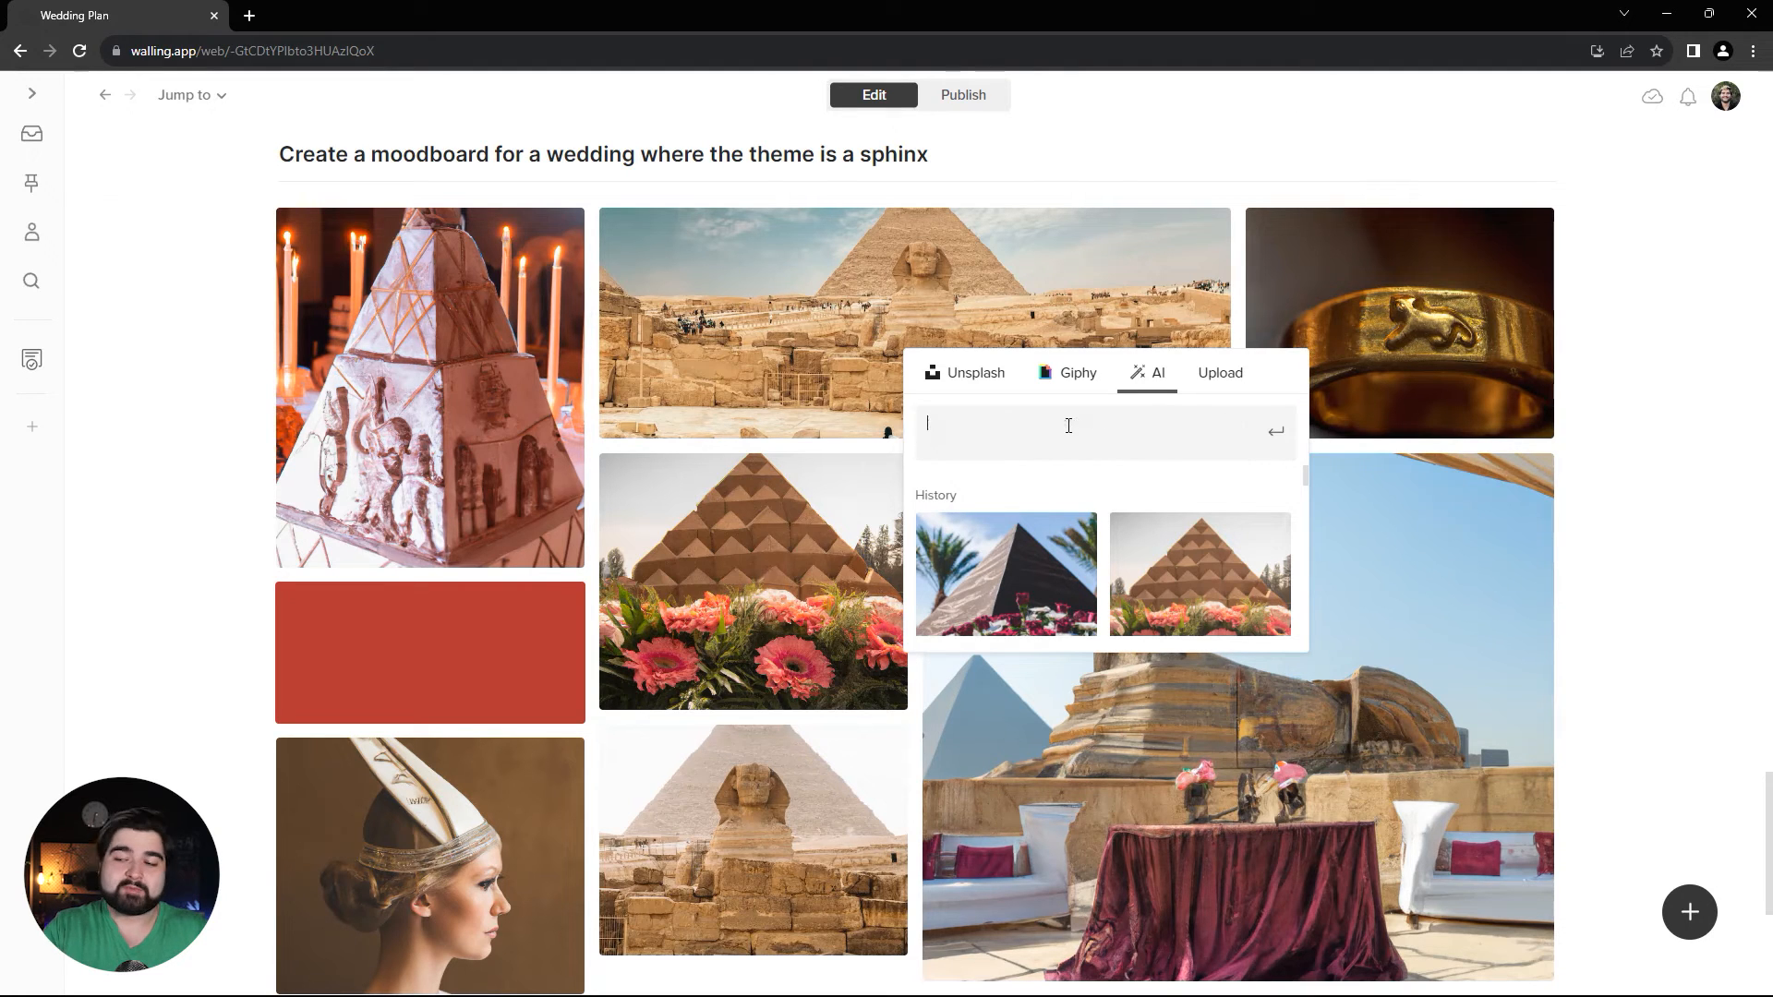
text(red floral arrangement for a)
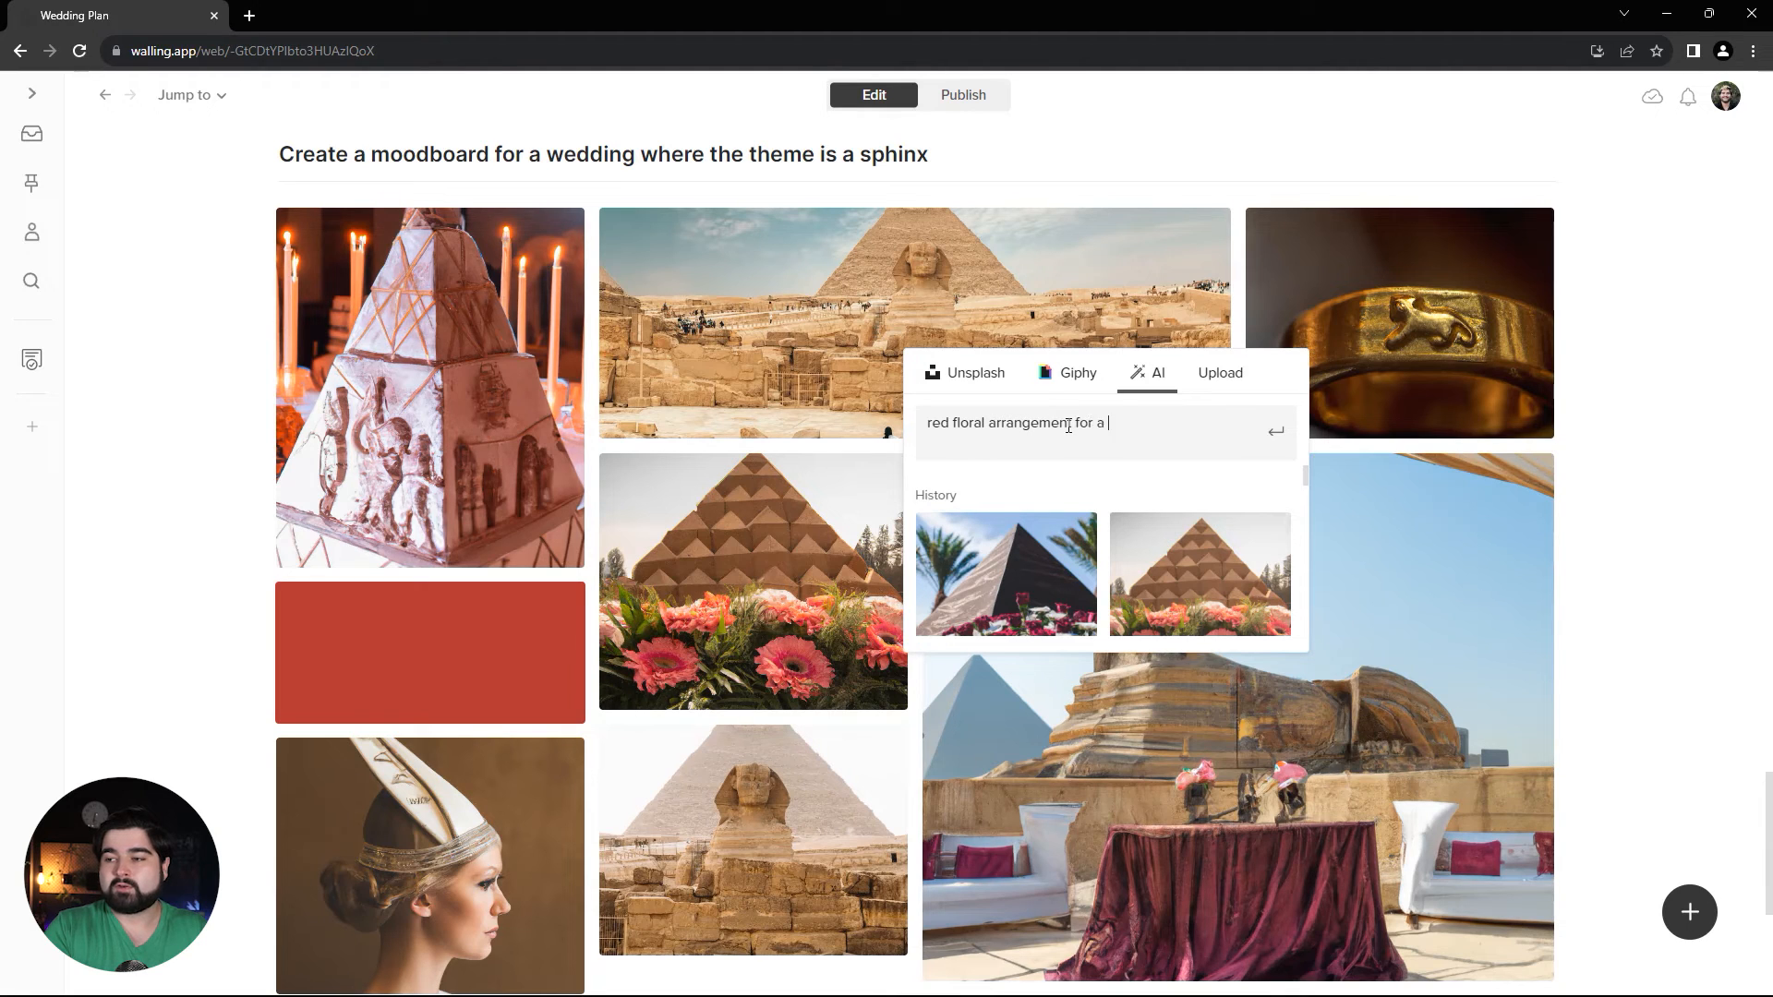
text(wedding themed ard)
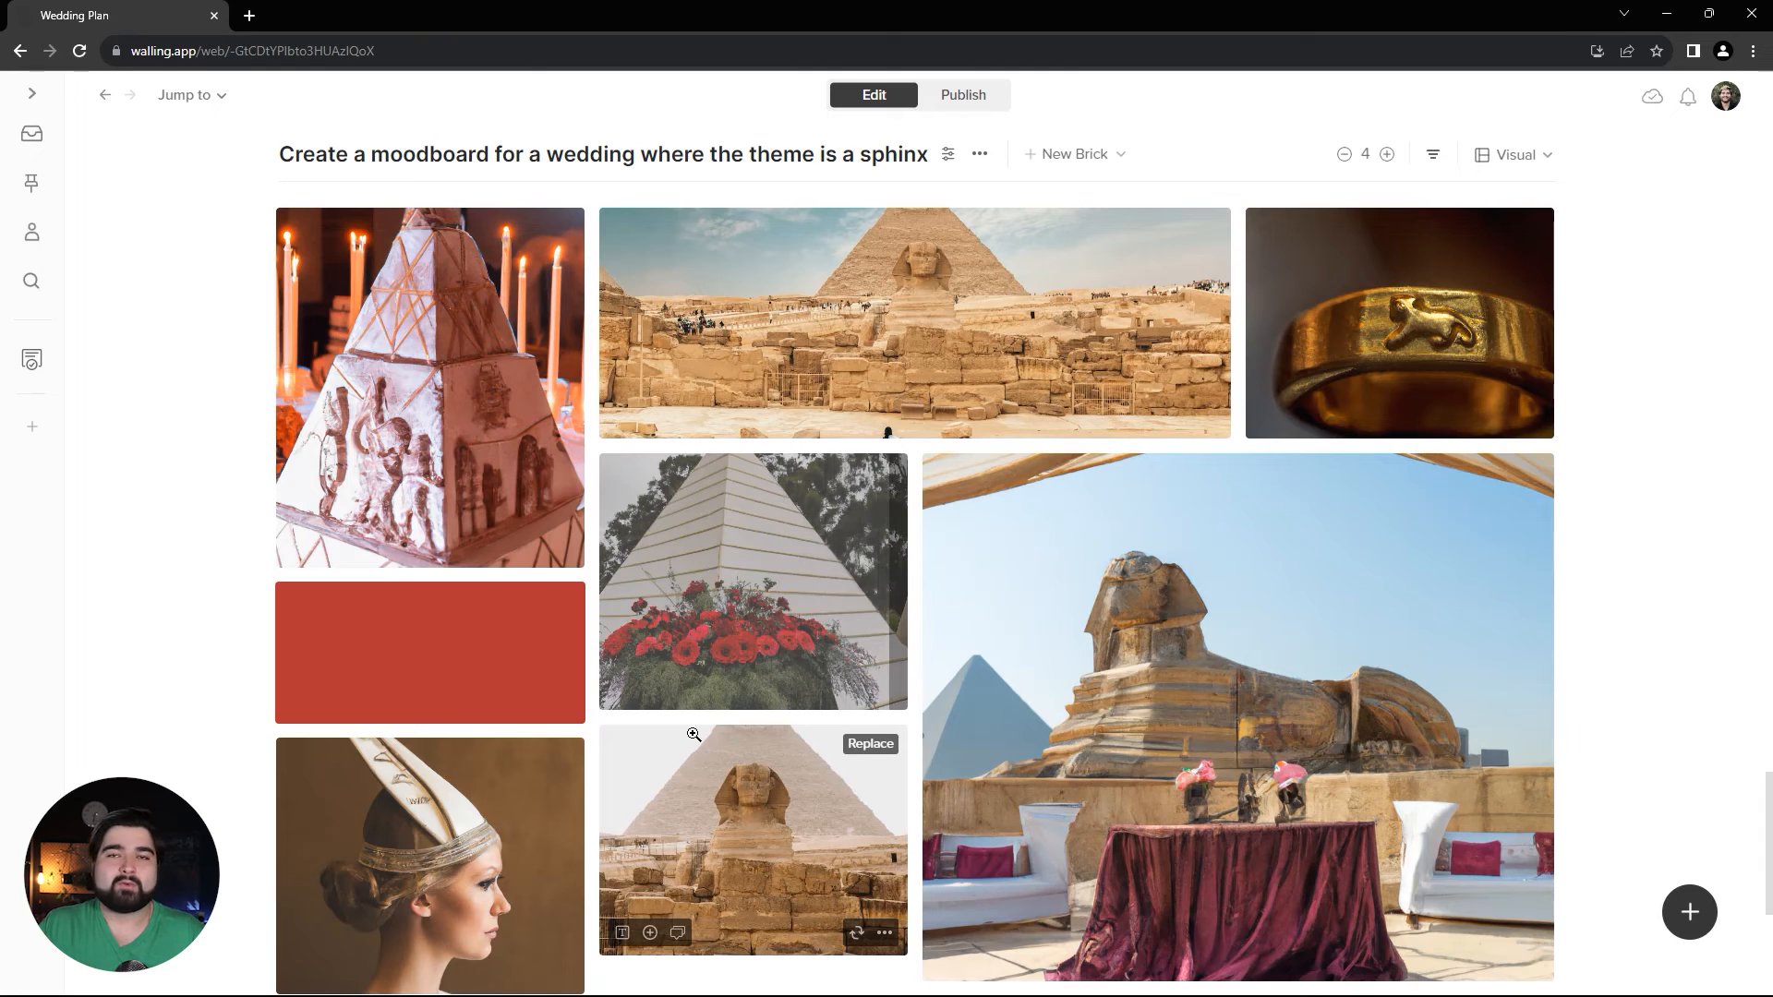
scroll(down, 3)
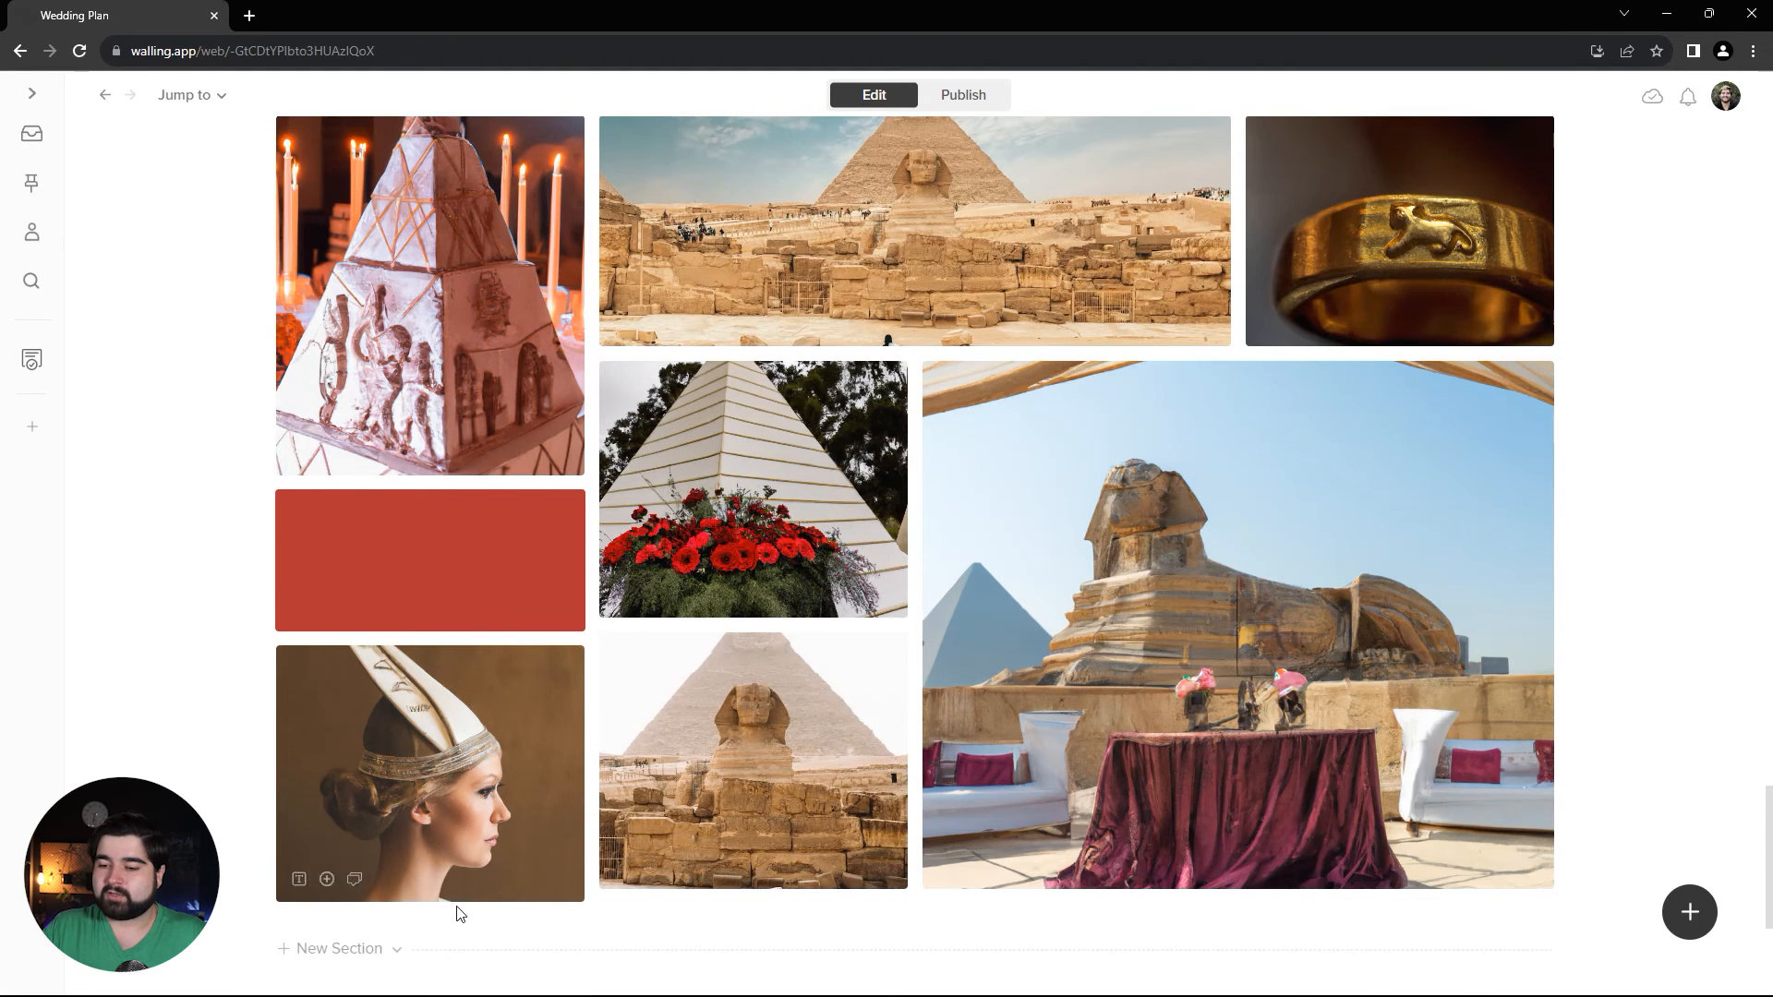